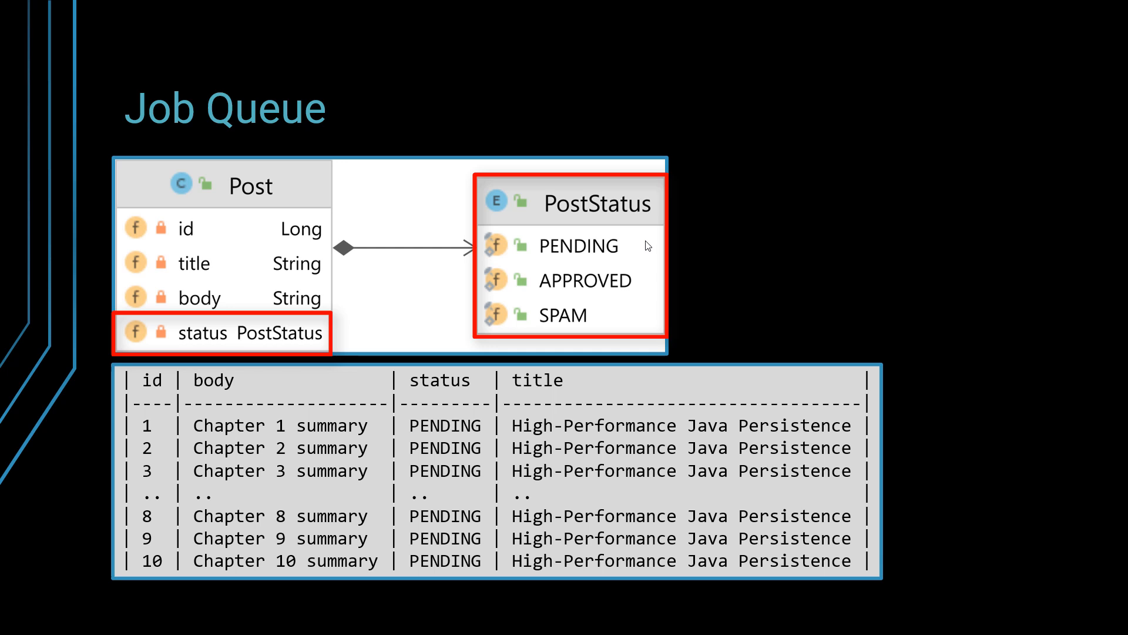
# - Present the Job Queue slide covering Post, PostStatus and the ten pending posts
pyautogui.click(578, 246)
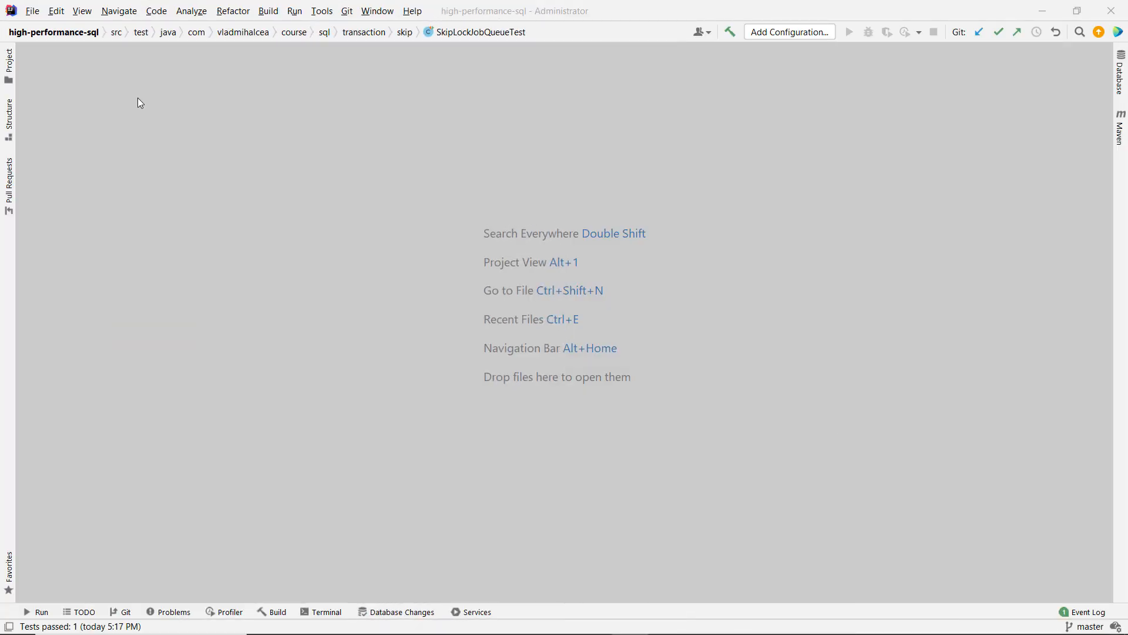
# - Open SkipLockJobQueueTest with Search Everywhere, plus its Post and PostStatus dependencies
pyautogui.write('Skip')
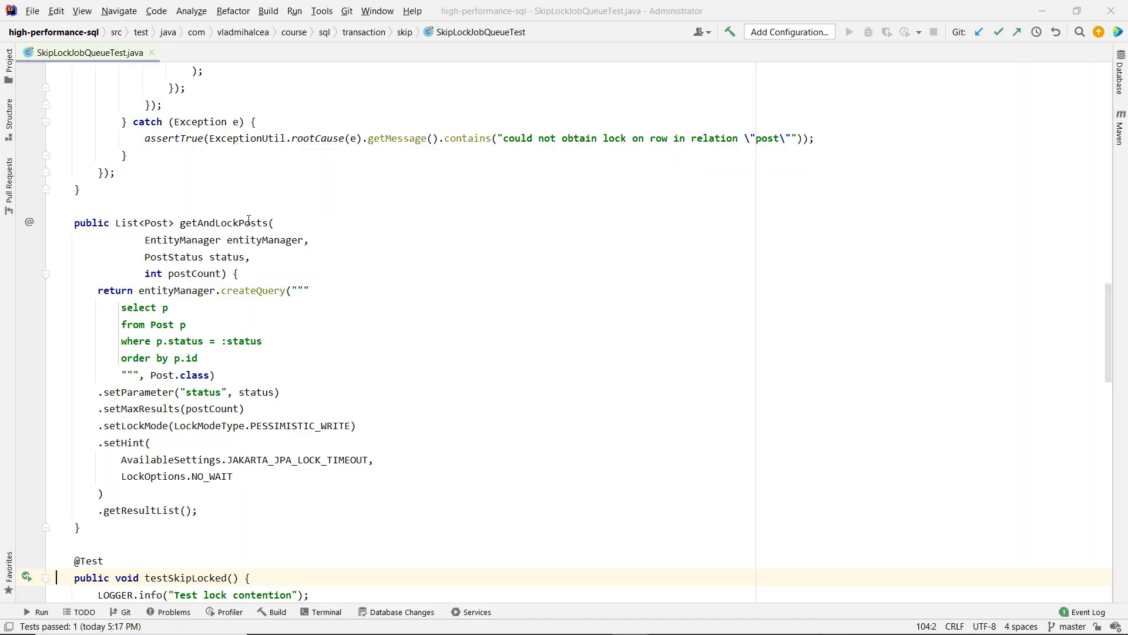
pyautogui.scroll(3)
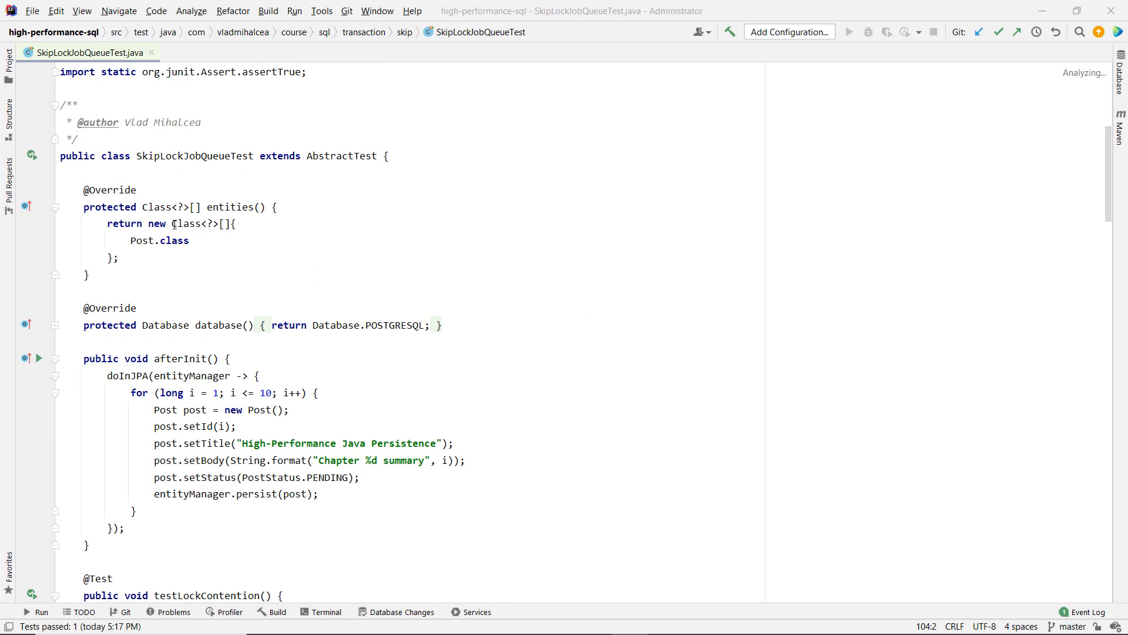
pyautogui.click(141, 240)
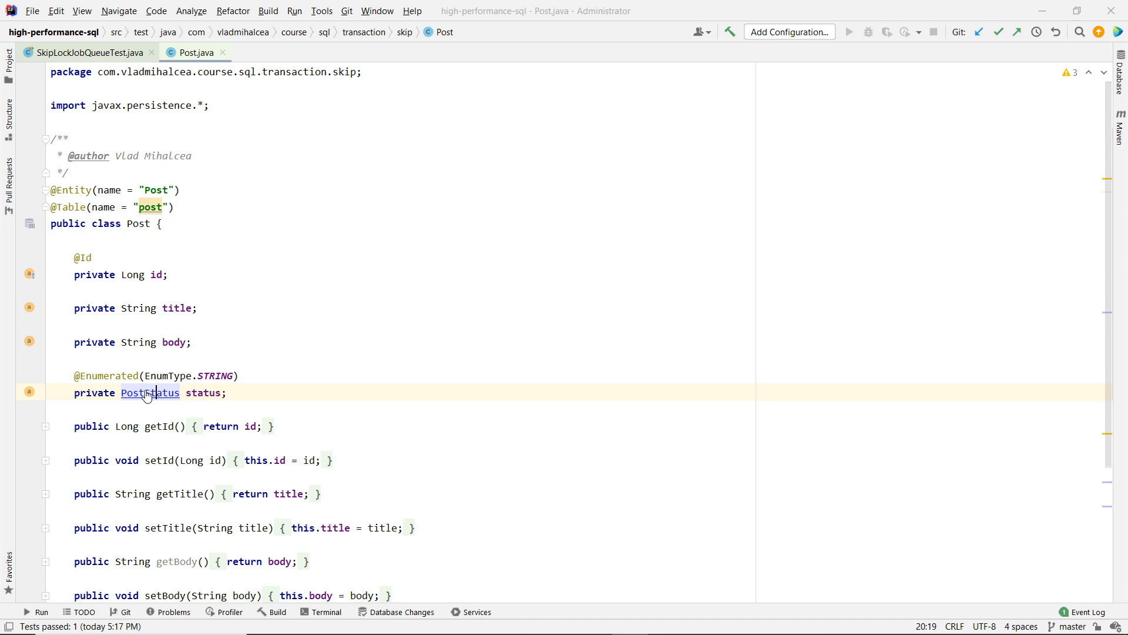
pyautogui.click(150, 392)
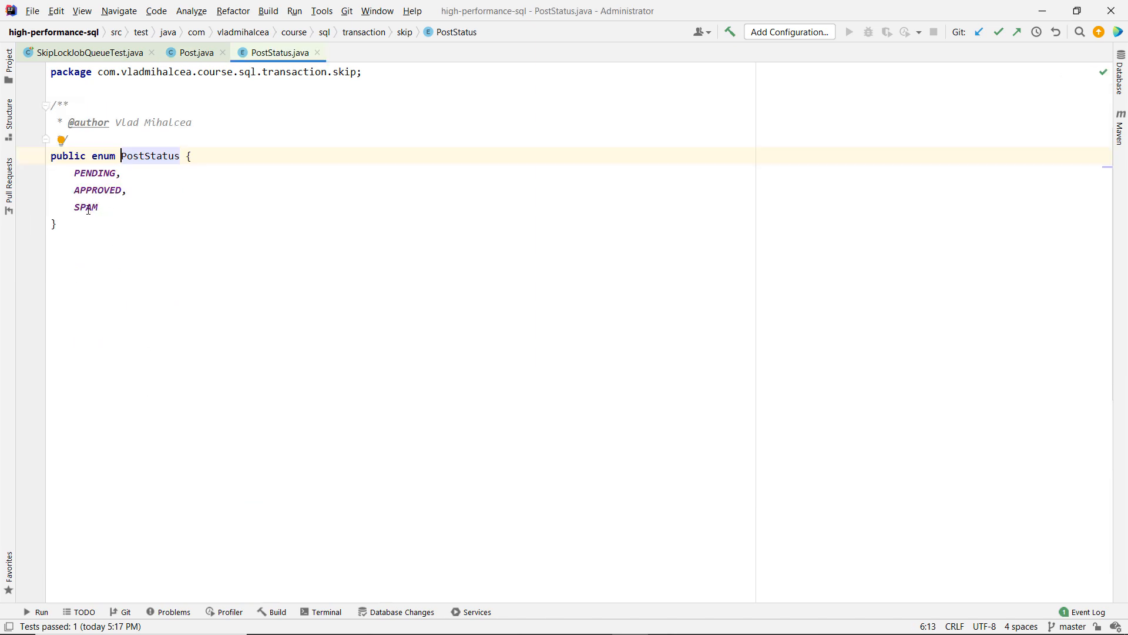
pyautogui.click(84, 52)
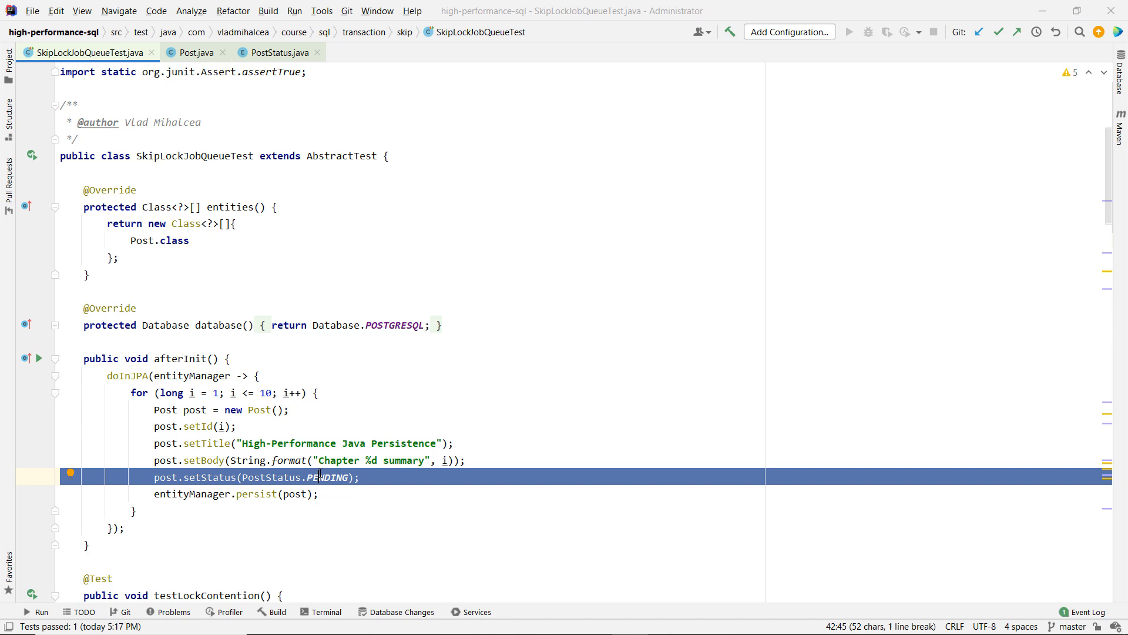
pyautogui.moveTo(316, 477)
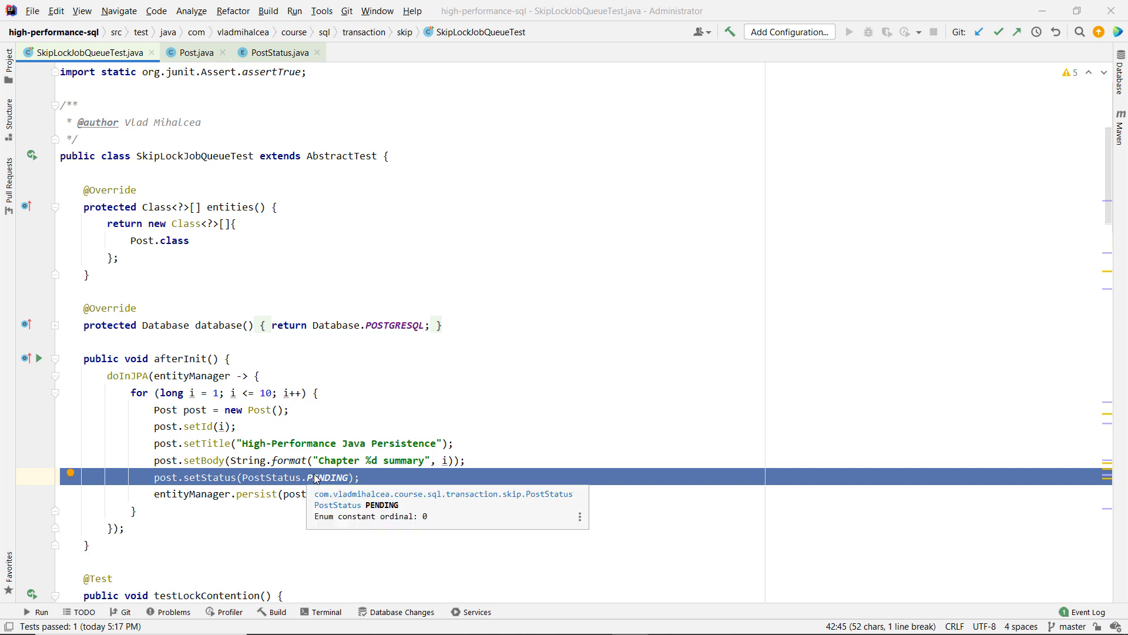
pyautogui.moveTo(334, 481)
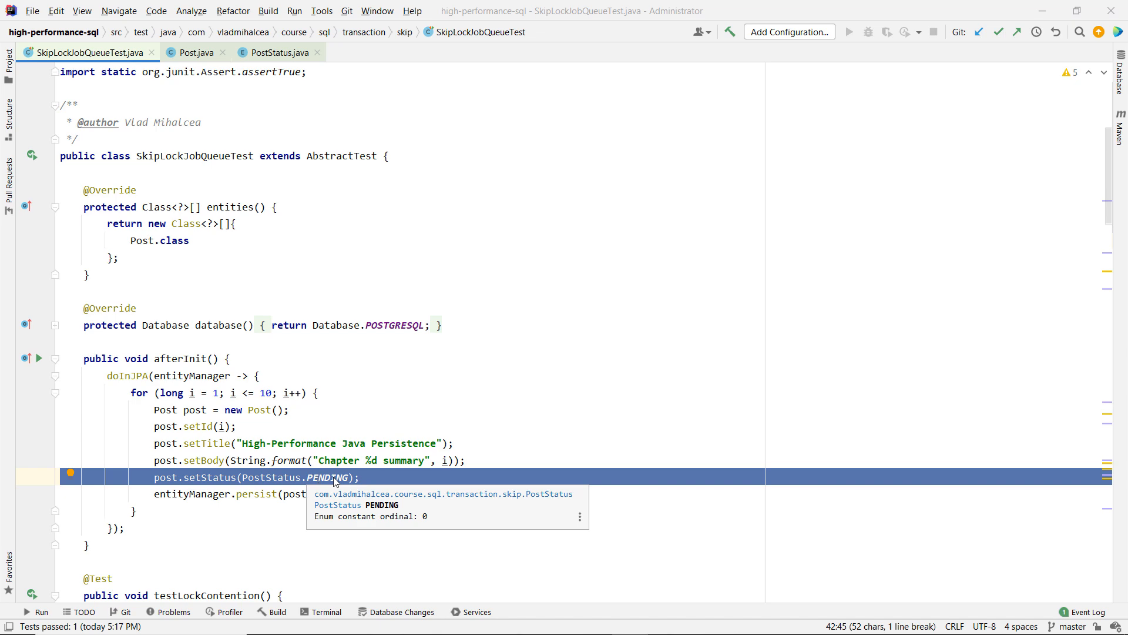
pyautogui.scroll(-3)
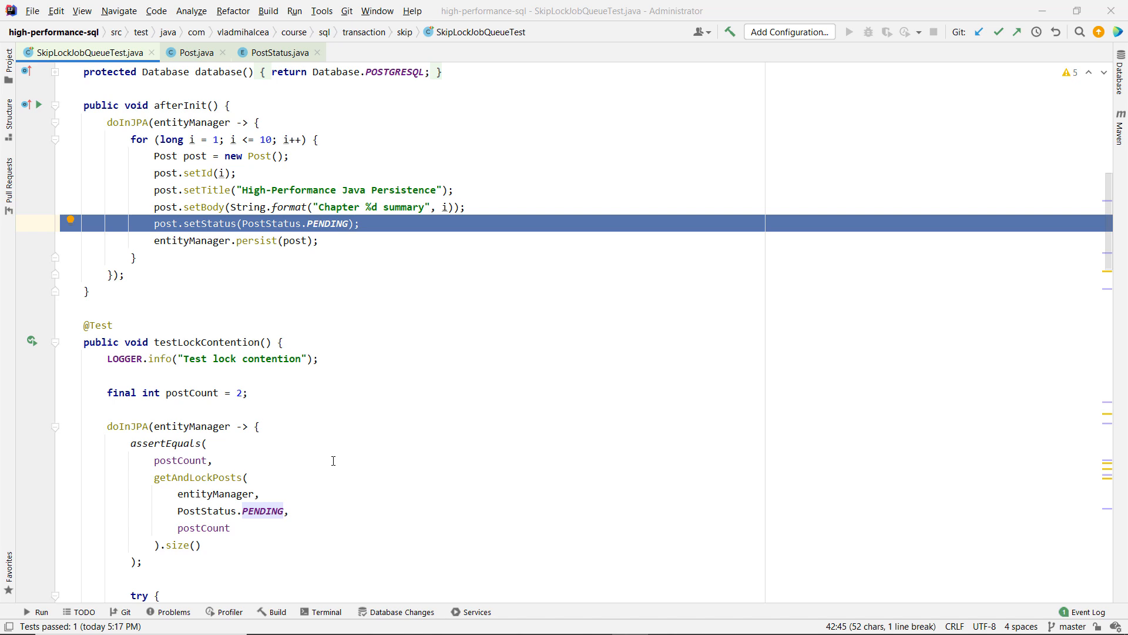
pyautogui.moveTo(279, 416)
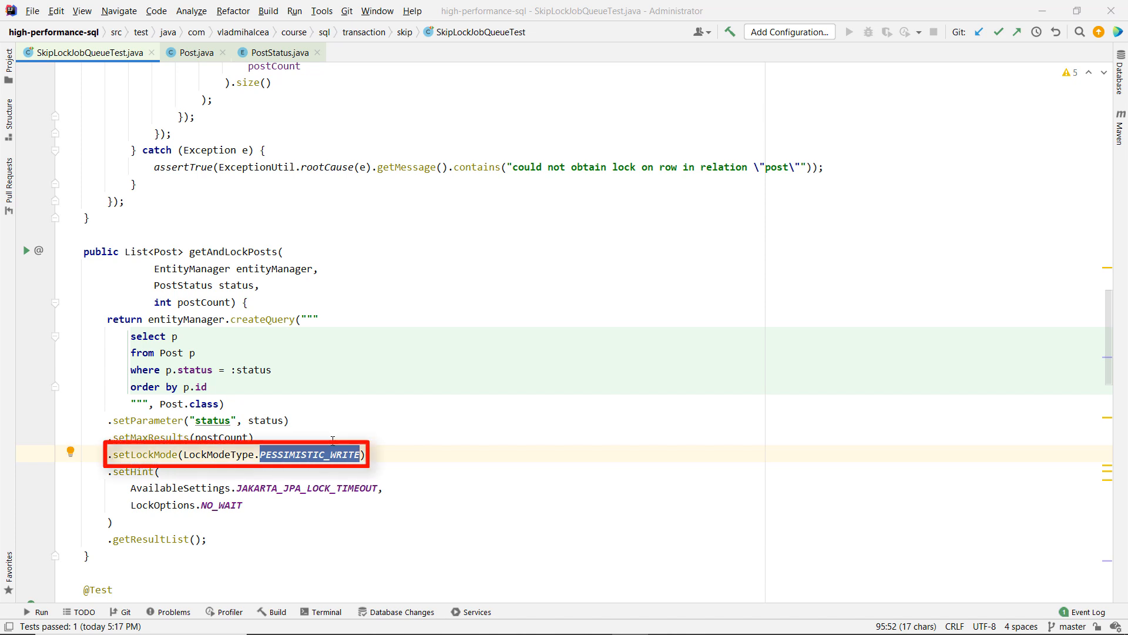
# - Add a breakpoint on the first assertEquals line in testLockContention
pyautogui.scroll(3)
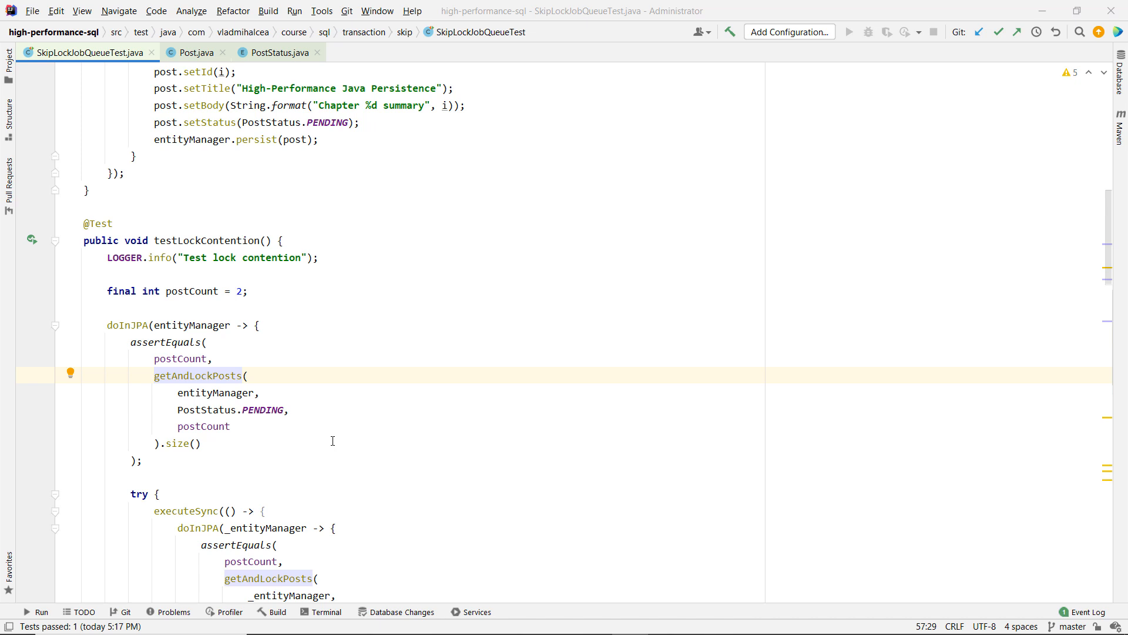
pyautogui.click(39, 341)
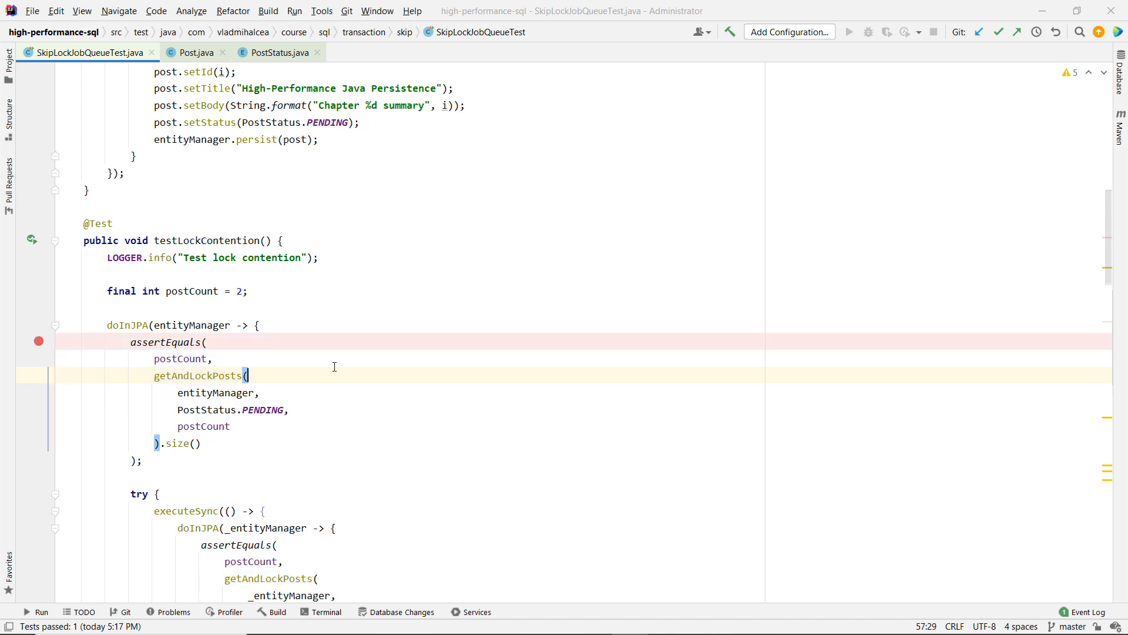
# - Debug testLockContention and add a breakpoint where Bob's transaction starts
pyautogui.rightClick(333, 366)
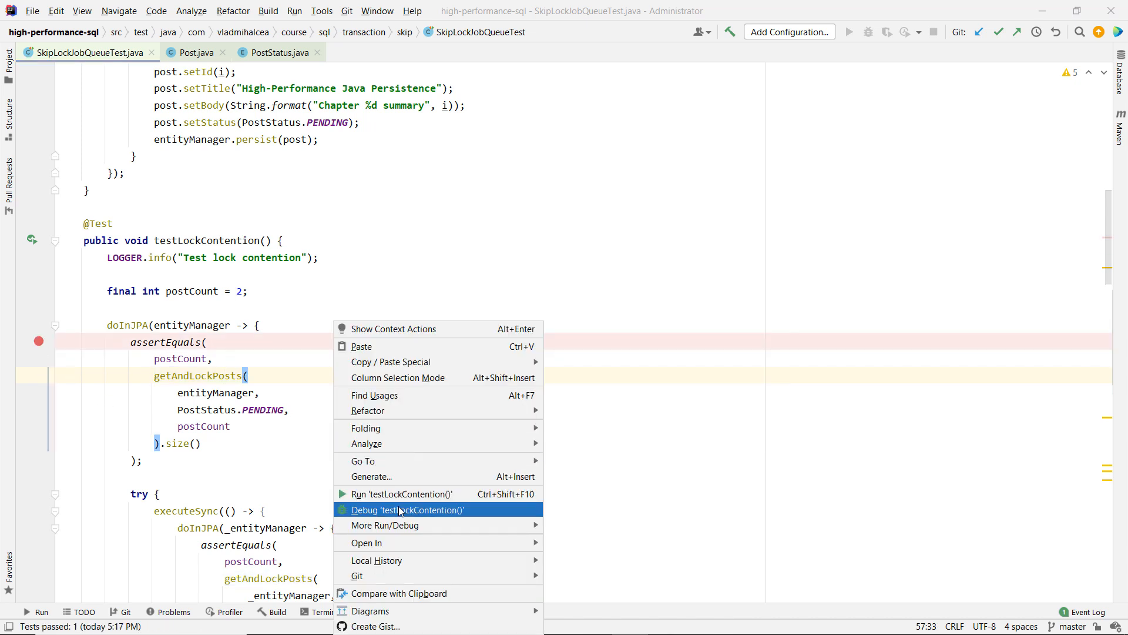
pyautogui.click(406, 499)
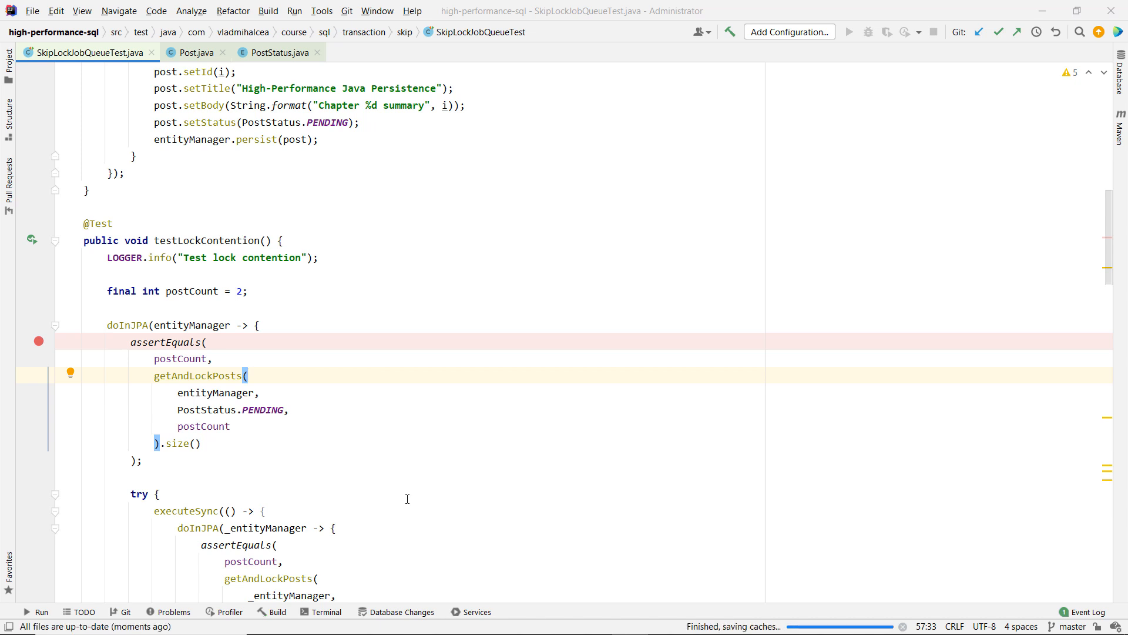
pyautogui.click(887, 32)
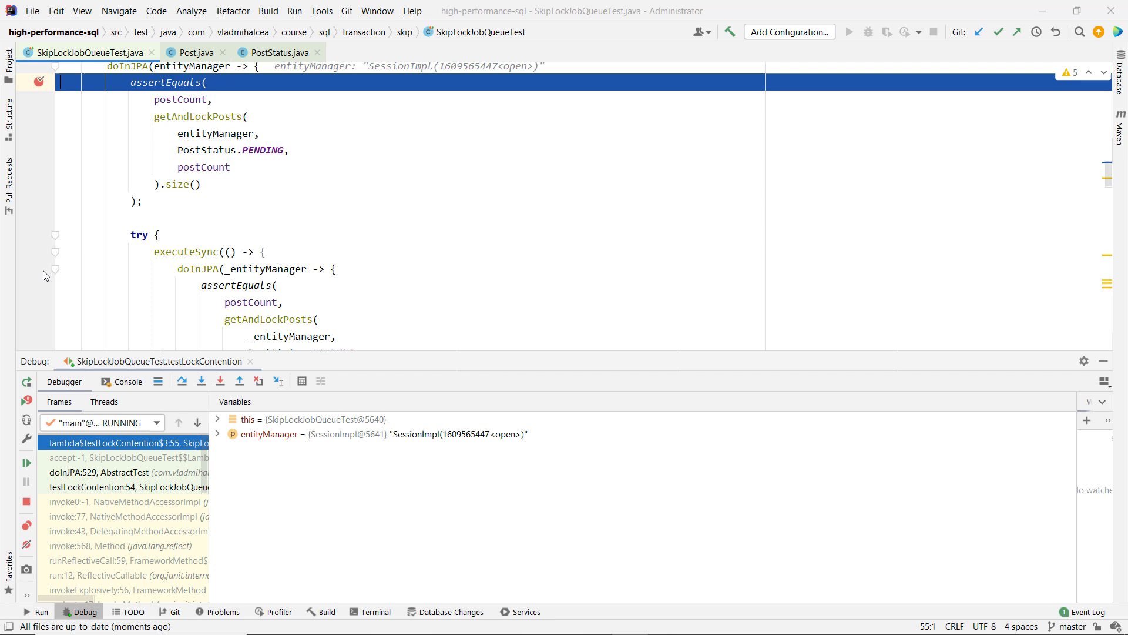
pyautogui.click(220, 381)
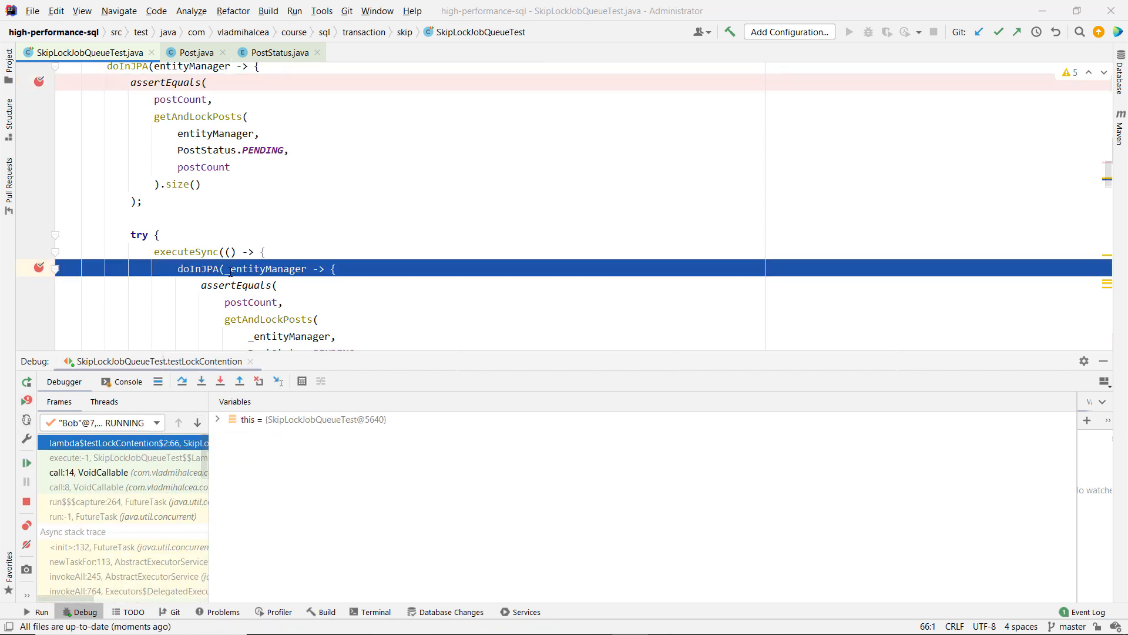
# - Inspect the LockTimeoutException and its cause in Variables, then close the debug session
pyautogui.scroll(-3)
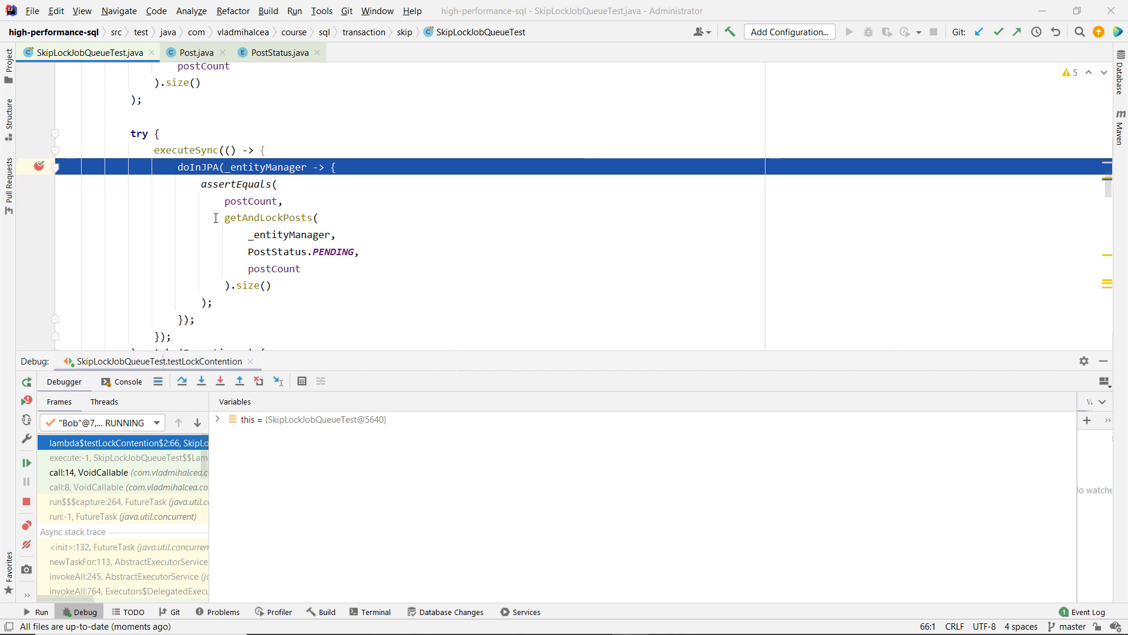
pyautogui.scroll(-3)
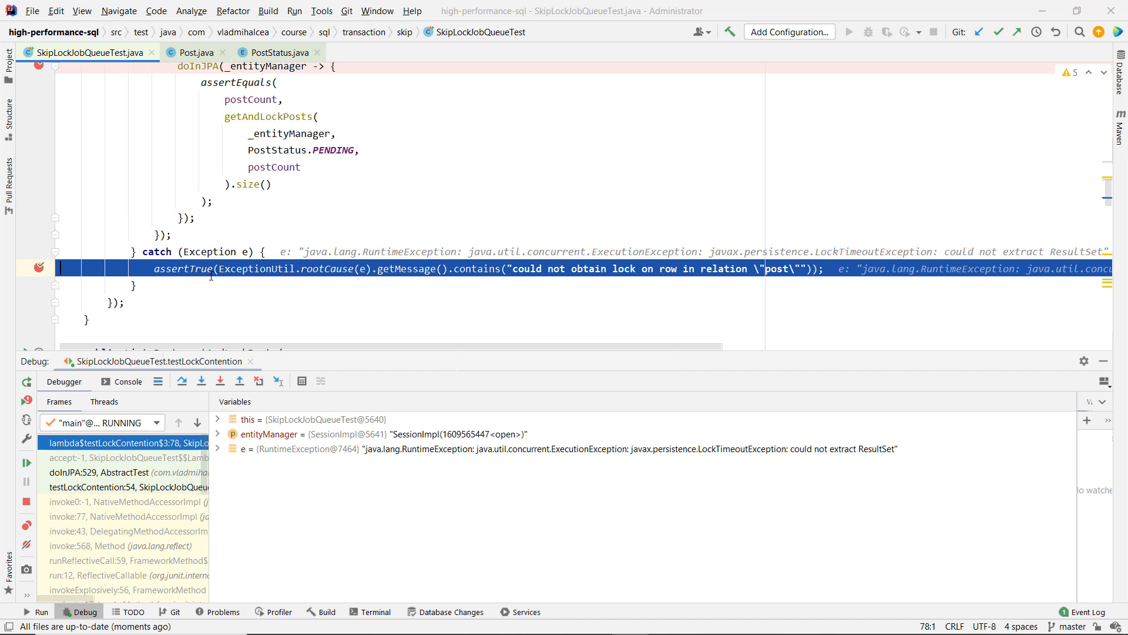
pyautogui.moveTo(699, 454)
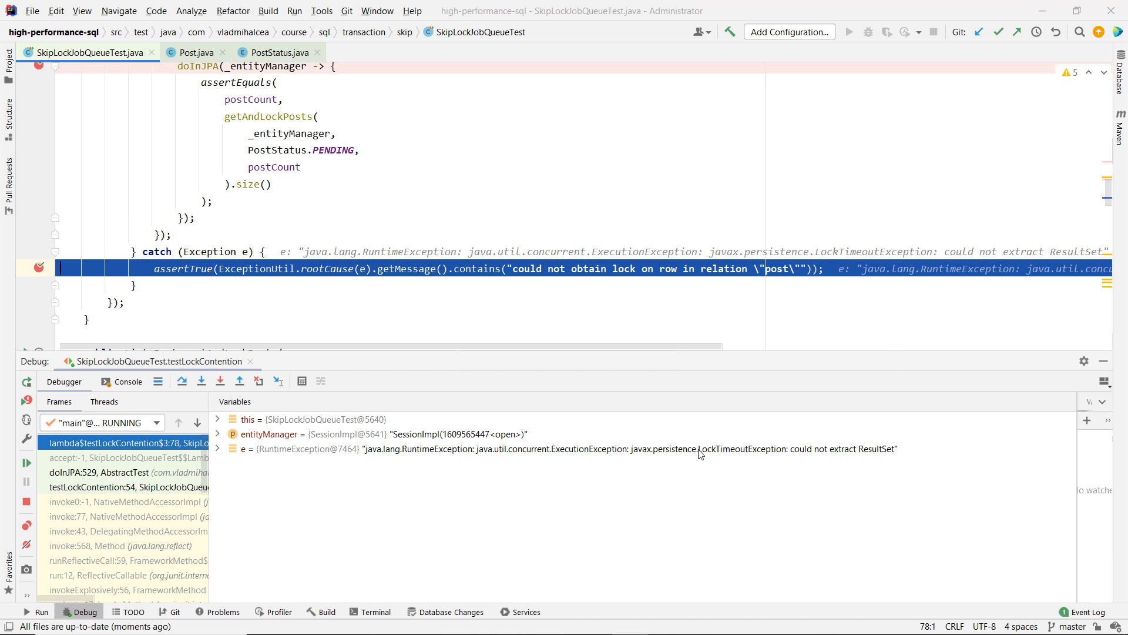
pyautogui.click(218, 448)
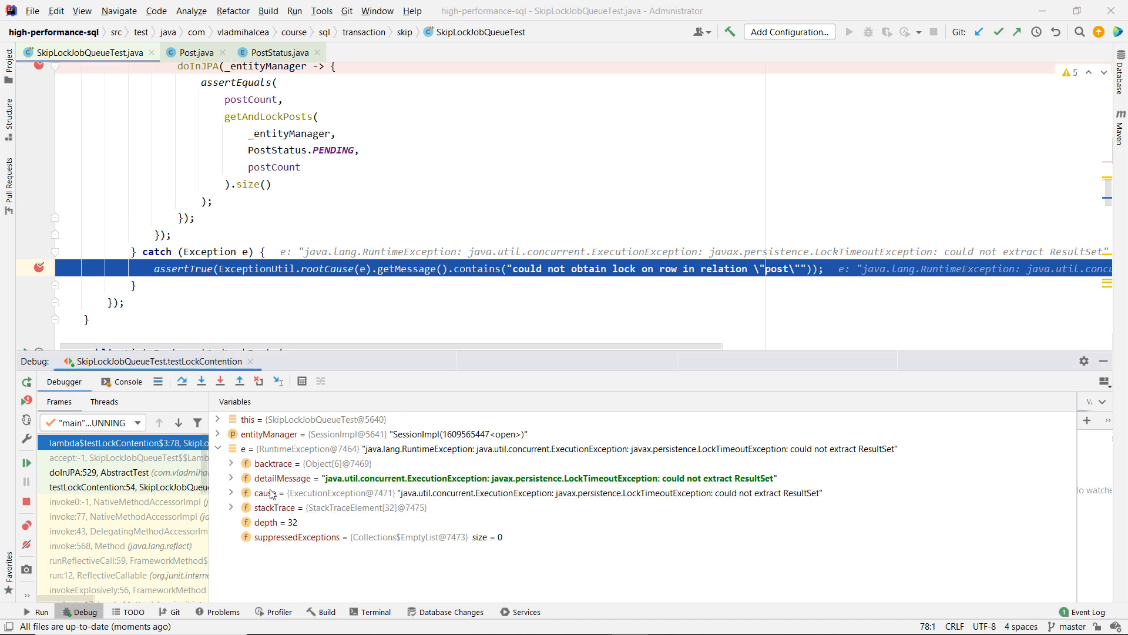
pyautogui.click(231, 493)
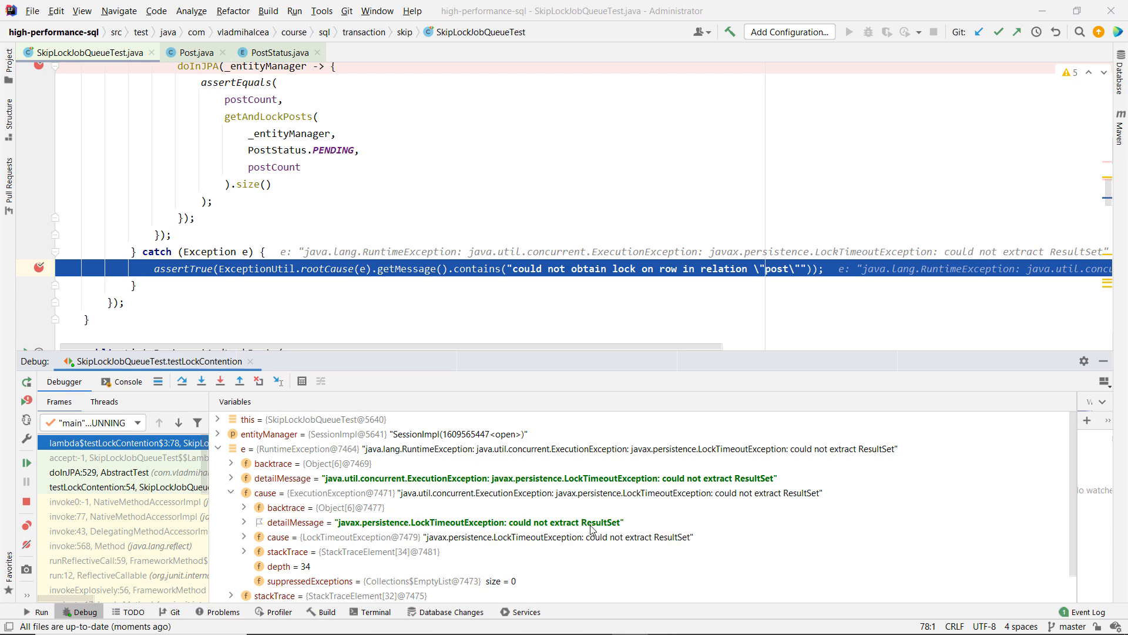
pyautogui.scroll(3)
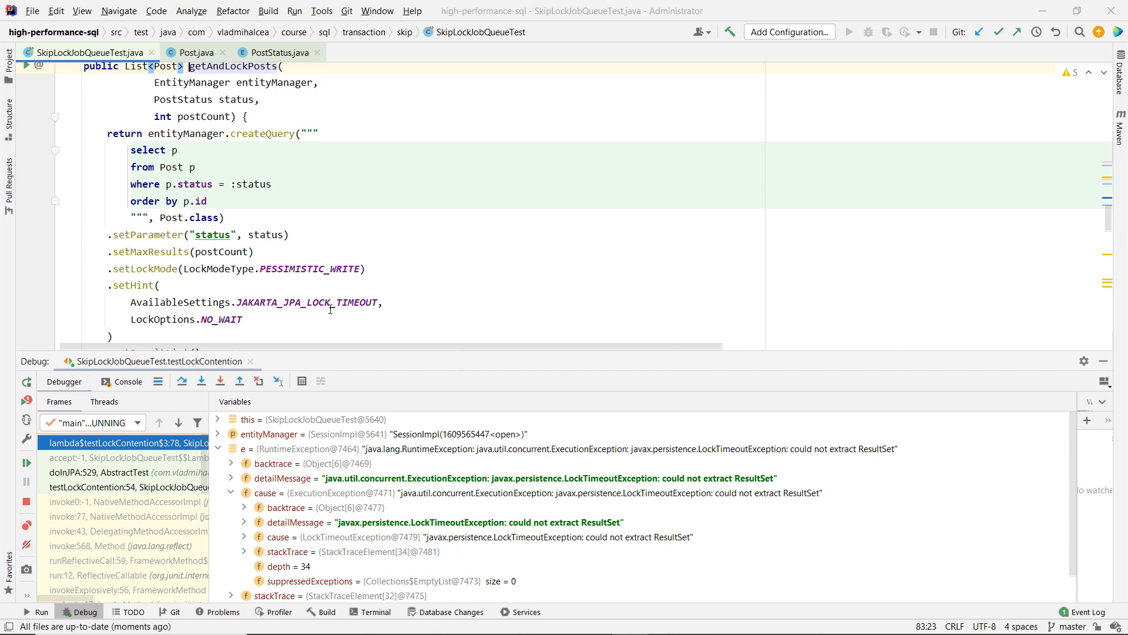
pyautogui.scroll(3)
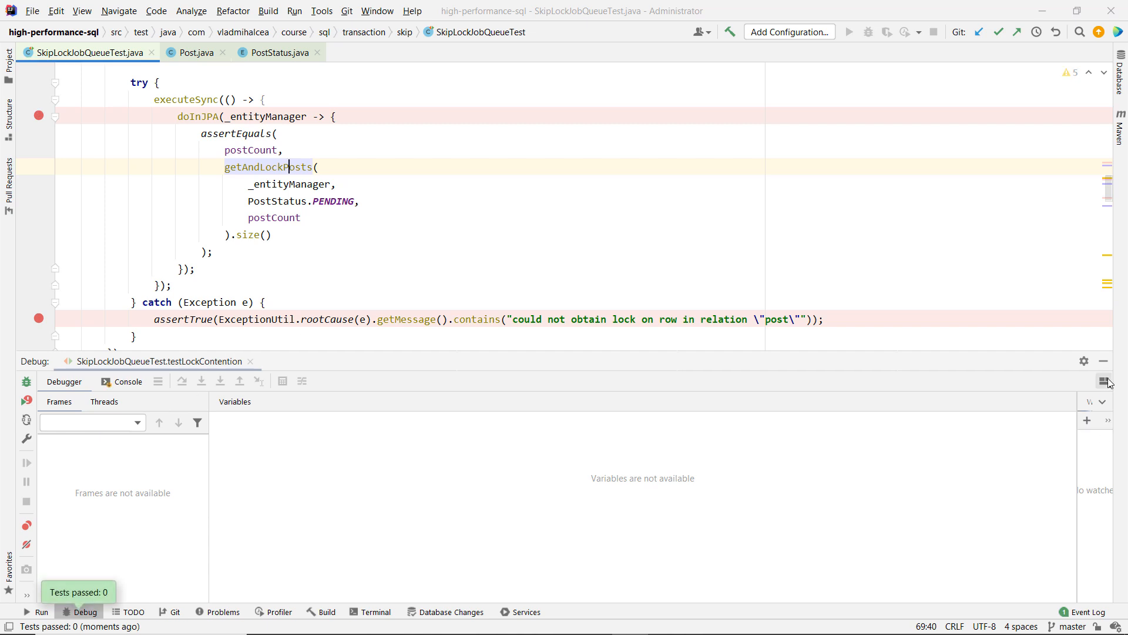
pyautogui.click(1107, 381)
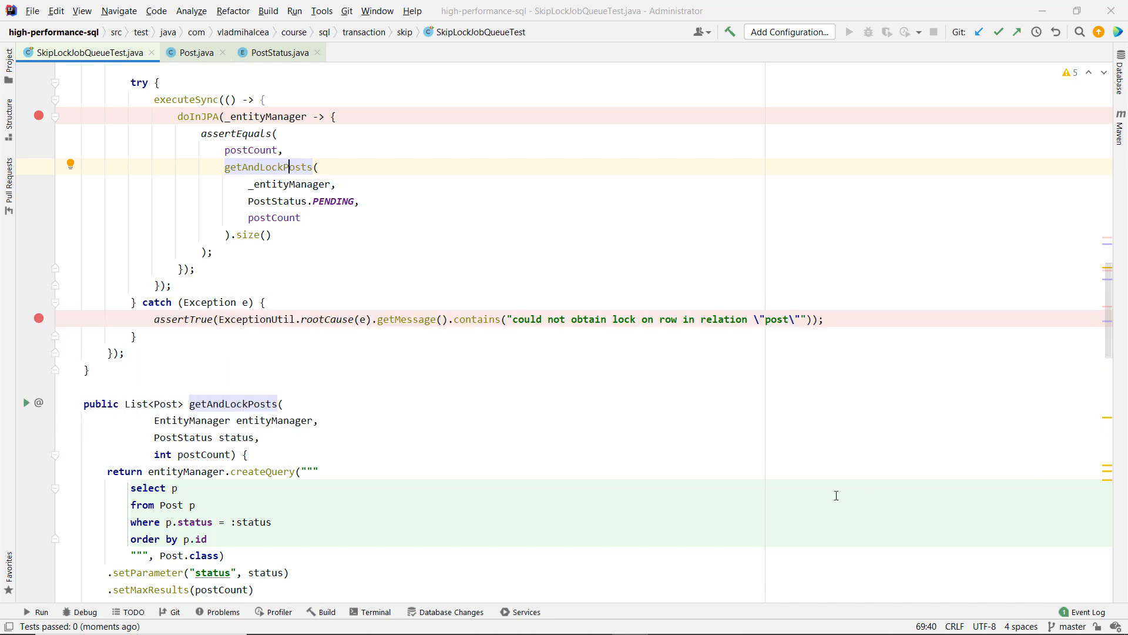
pyautogui.moveTo(257, 389)
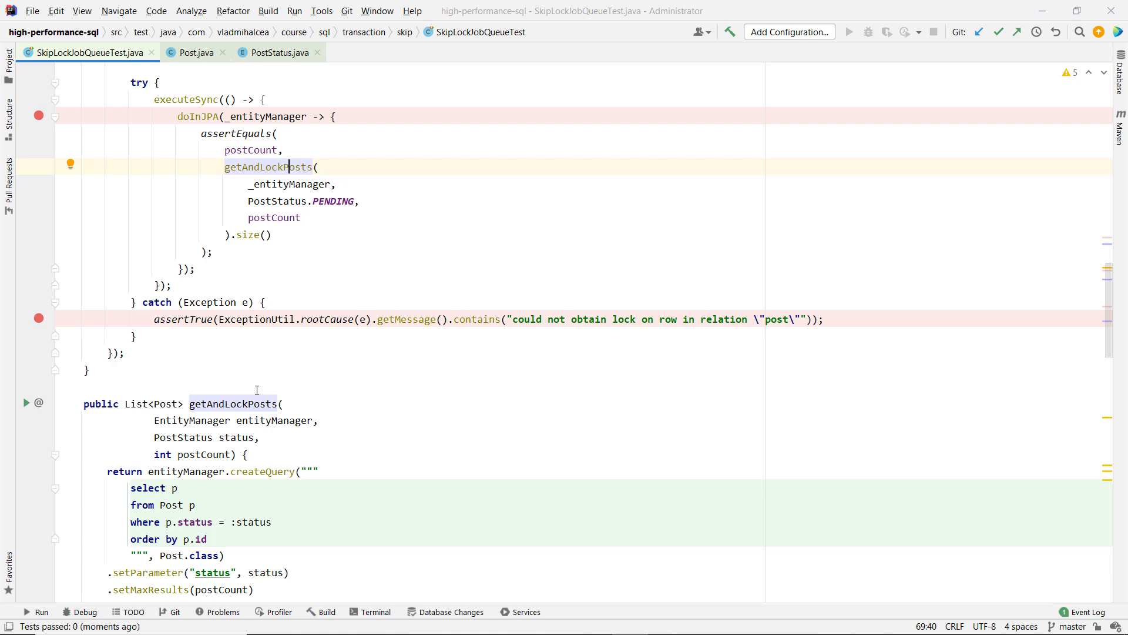
# - Scroll to testSkipLocked, select its method name and bring up its debug actions
pyautogui.scroll(-3)
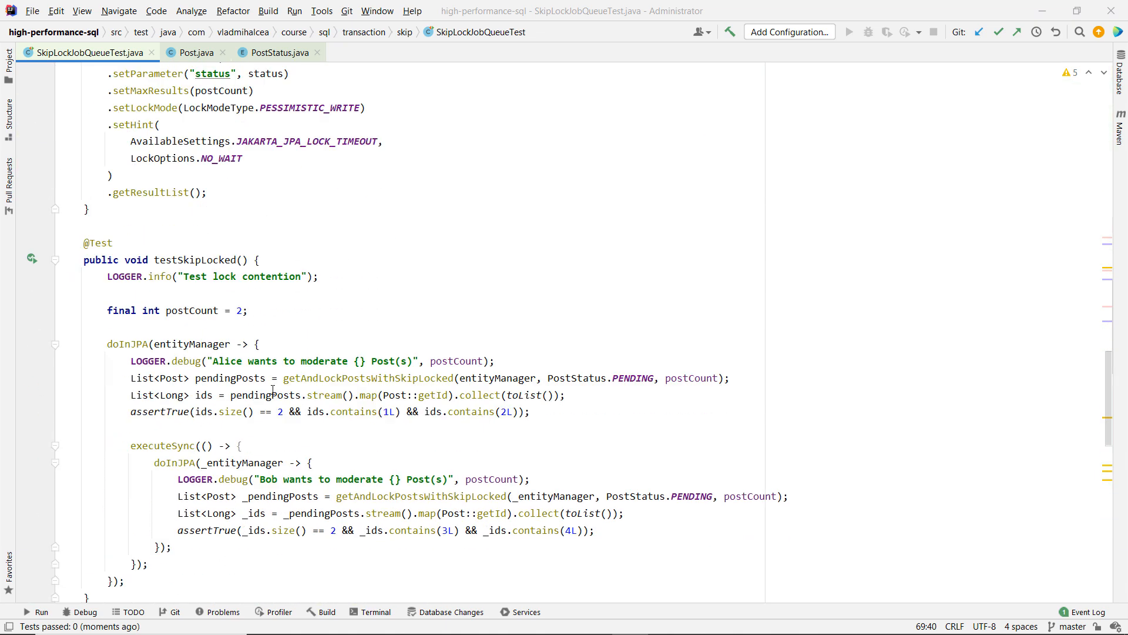
pyautogui.scroll(-3)
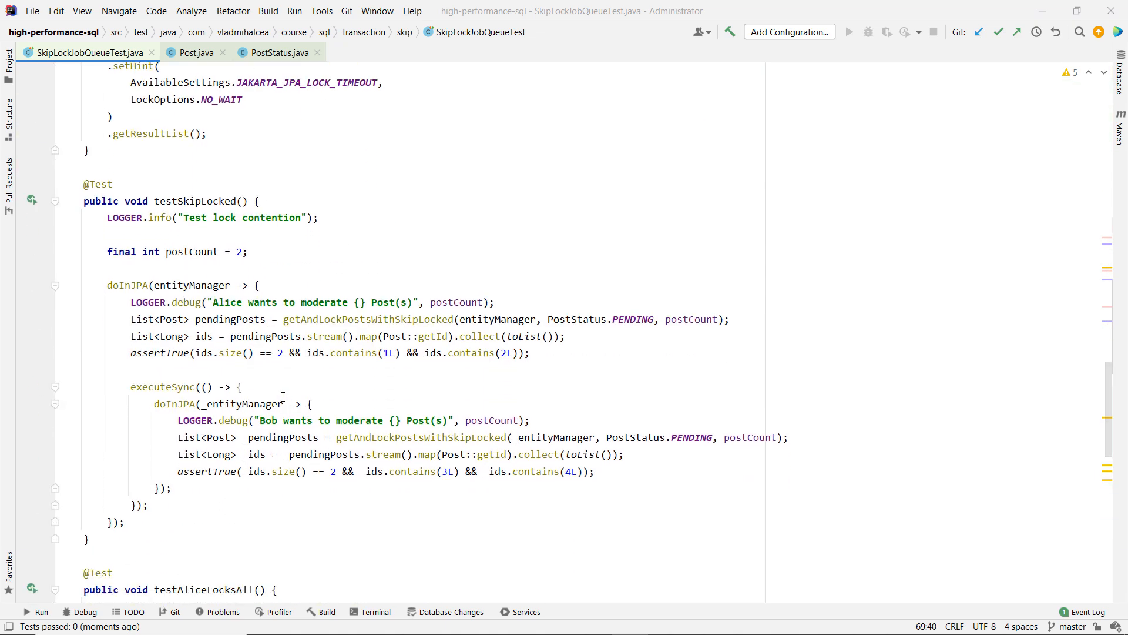
pyautogui.doubleClick(194, 201)
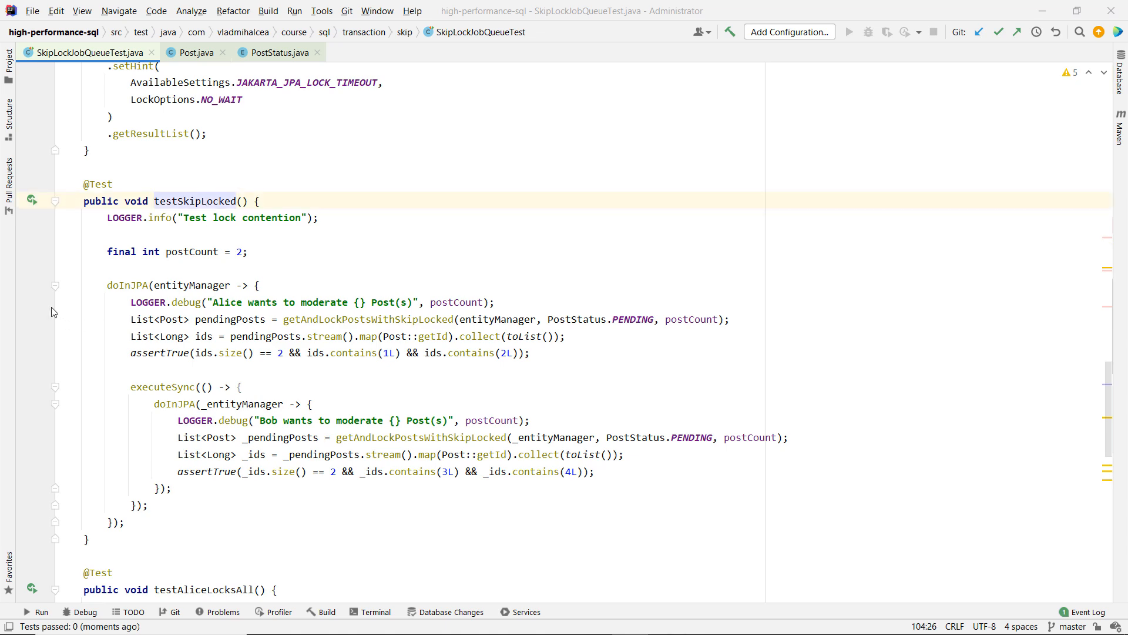
pyautogui.rightClick(208, 302)
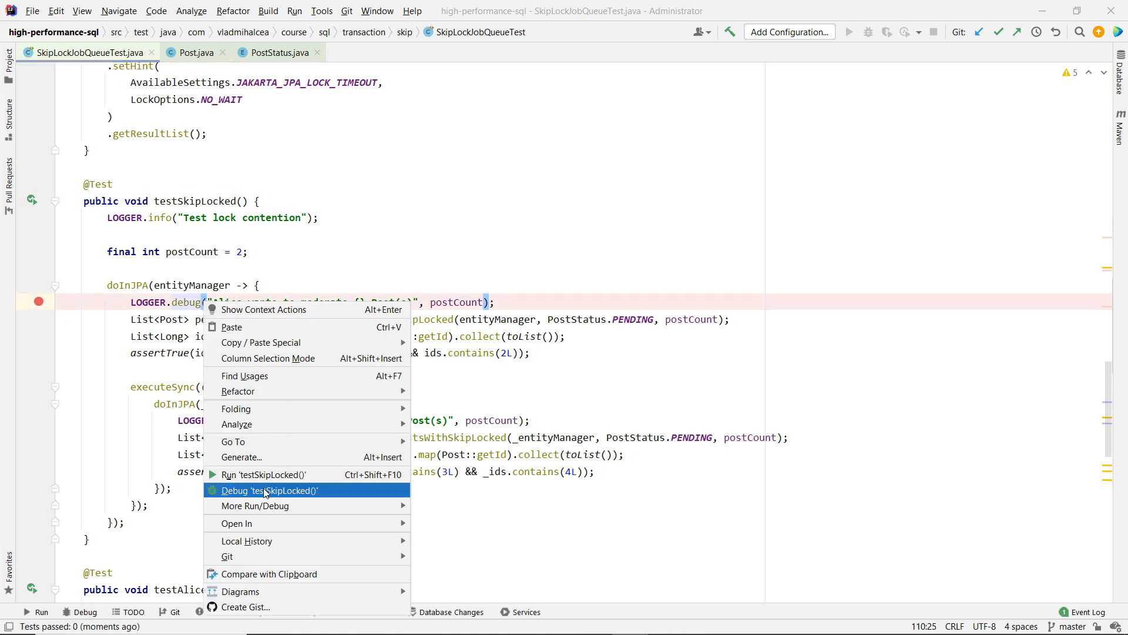
# - Start debugging testSkipLocked until it pauses at Alice's log line
pyautogui.click(269, 490)
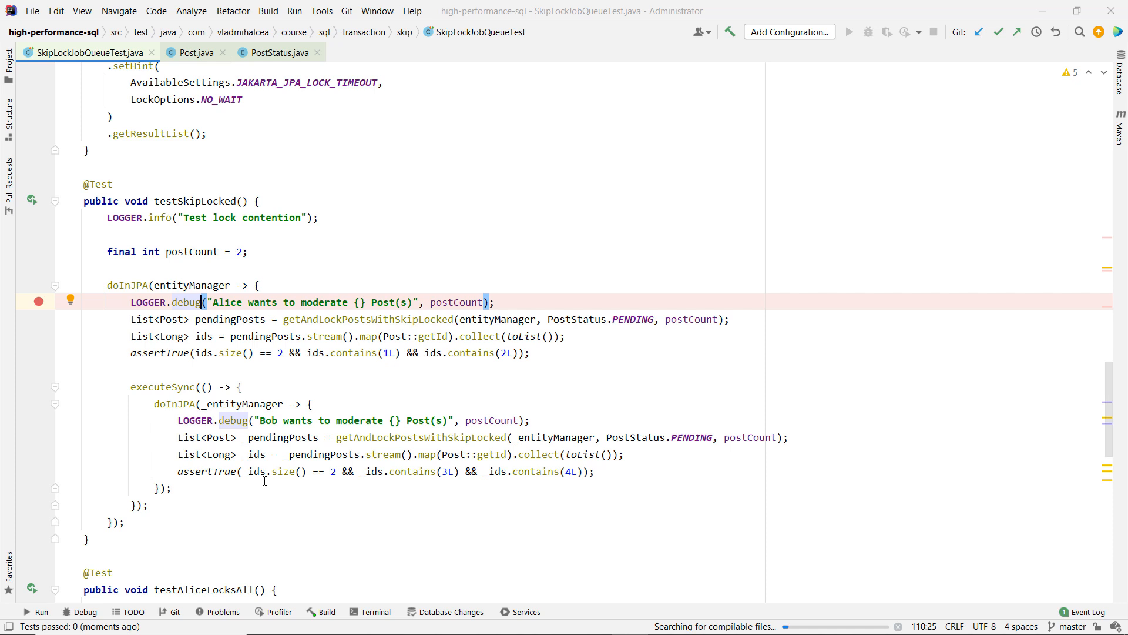
pyautogui.click(81, 611)
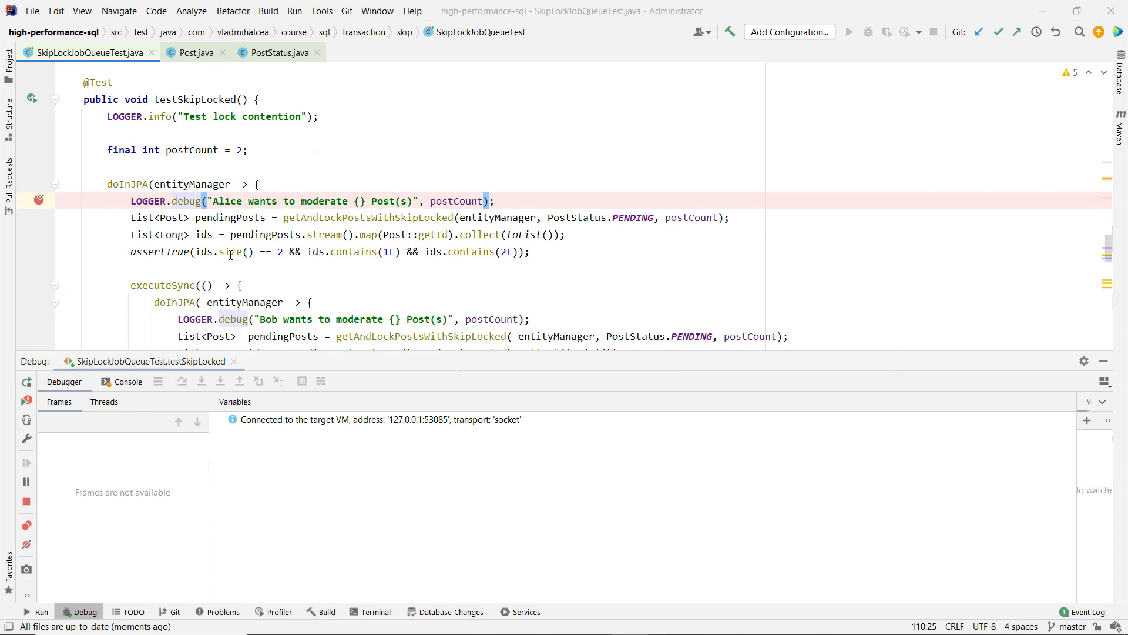
pyautogui.click(869, 32)
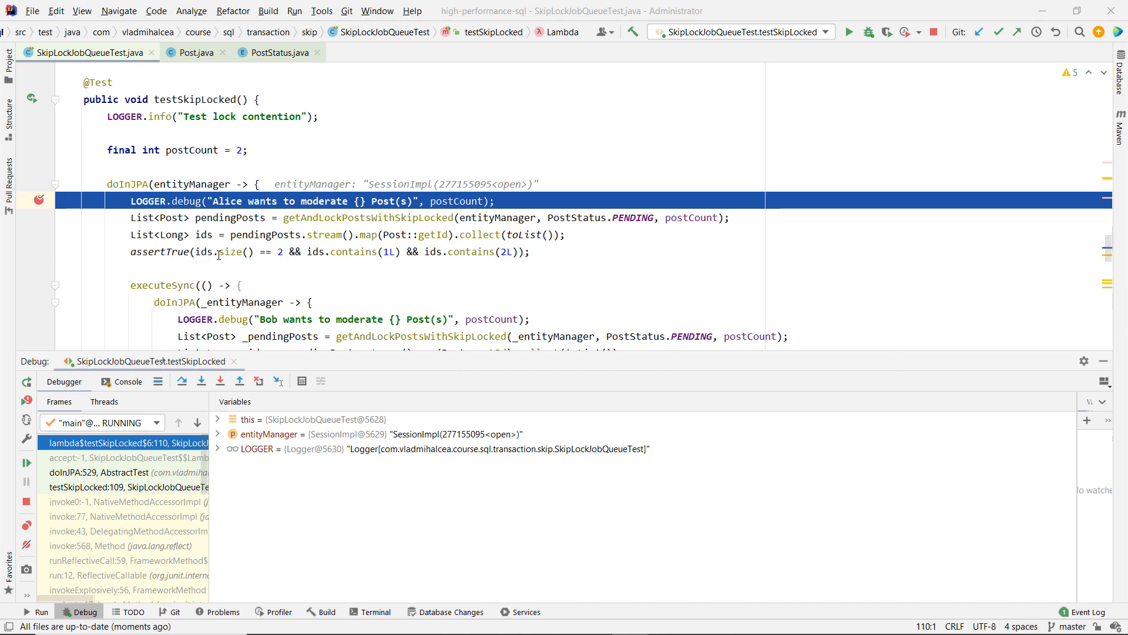
pyautogui.moveTo(159, 245)
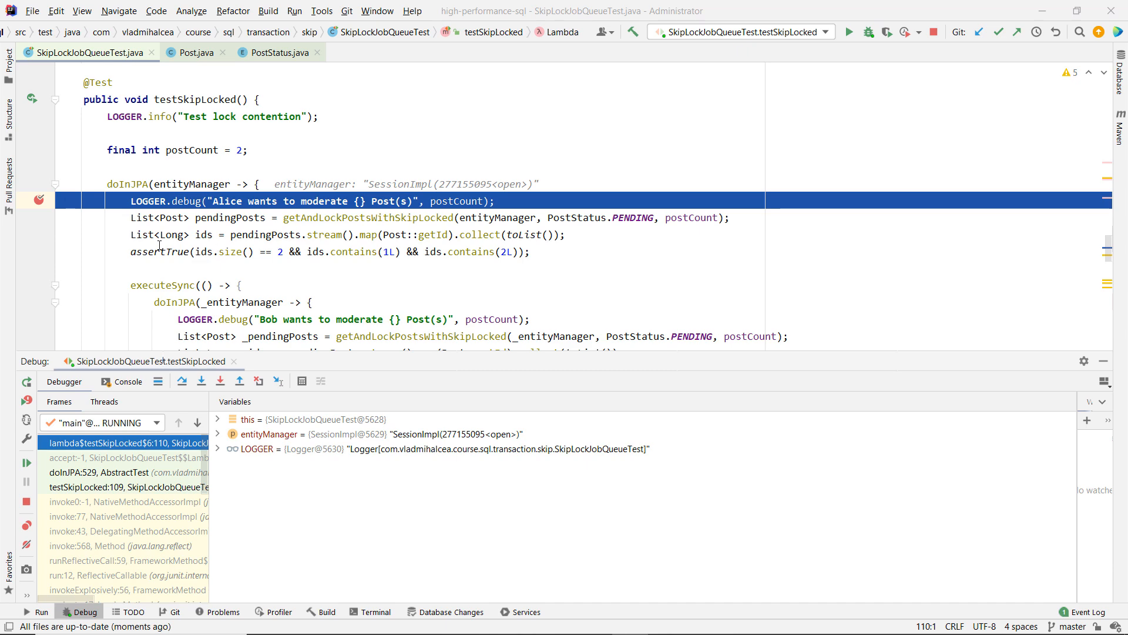
# - Step over Alice's locking query, inspect pendingPosts 1 and 2, and breakpoint Bob's log line
pyautogui.click(182, 381)
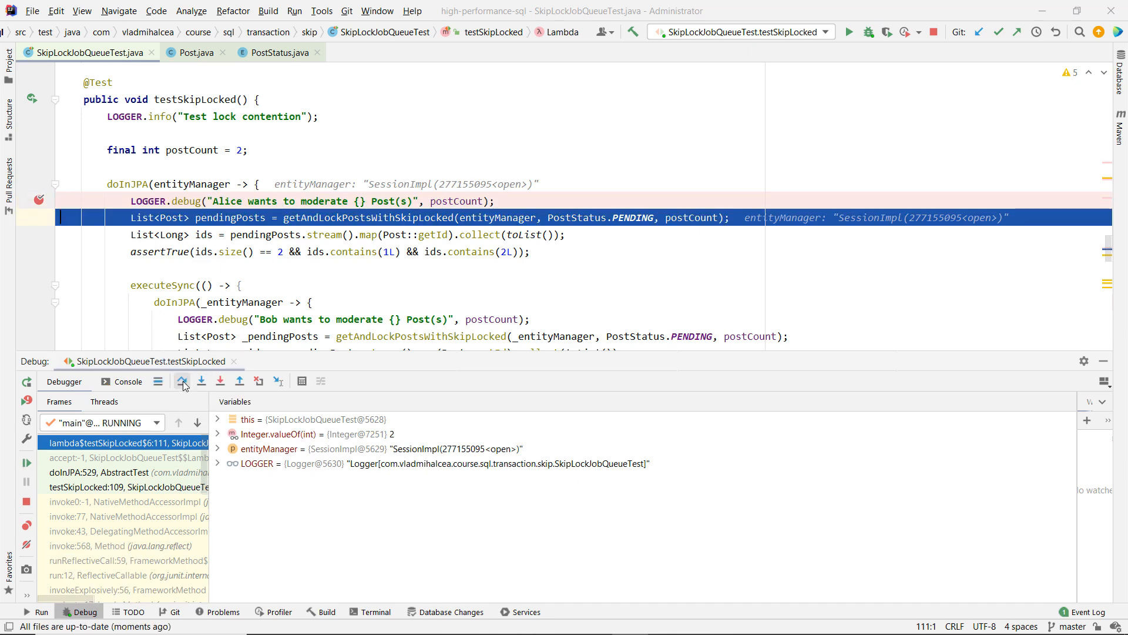
pyautogui.click(182, 381)
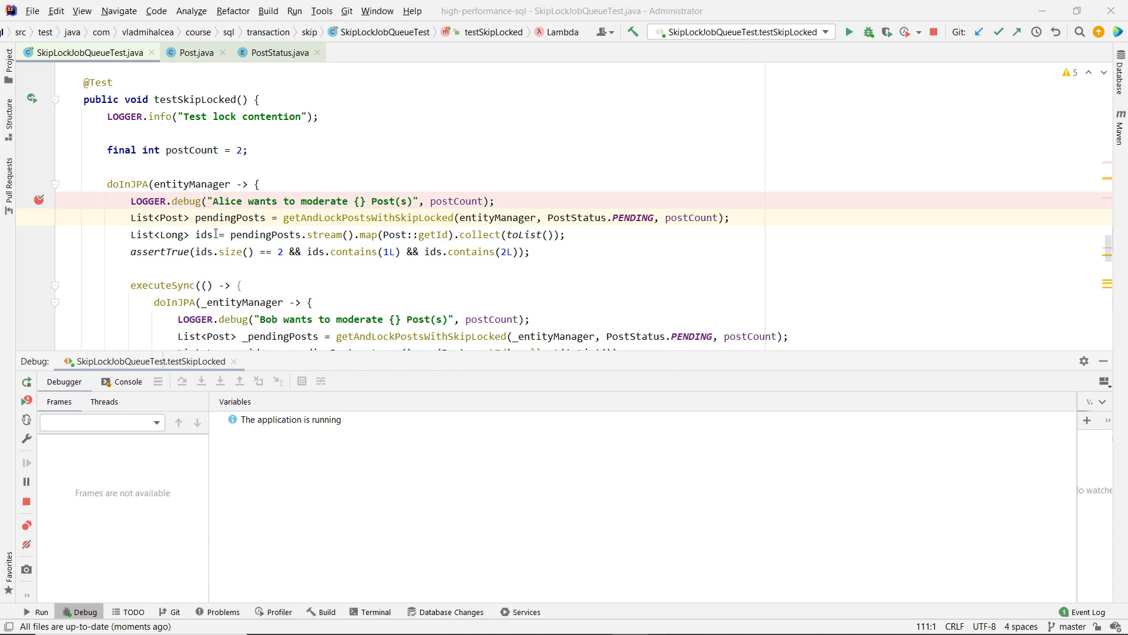
pyautogui.click(182, 380)
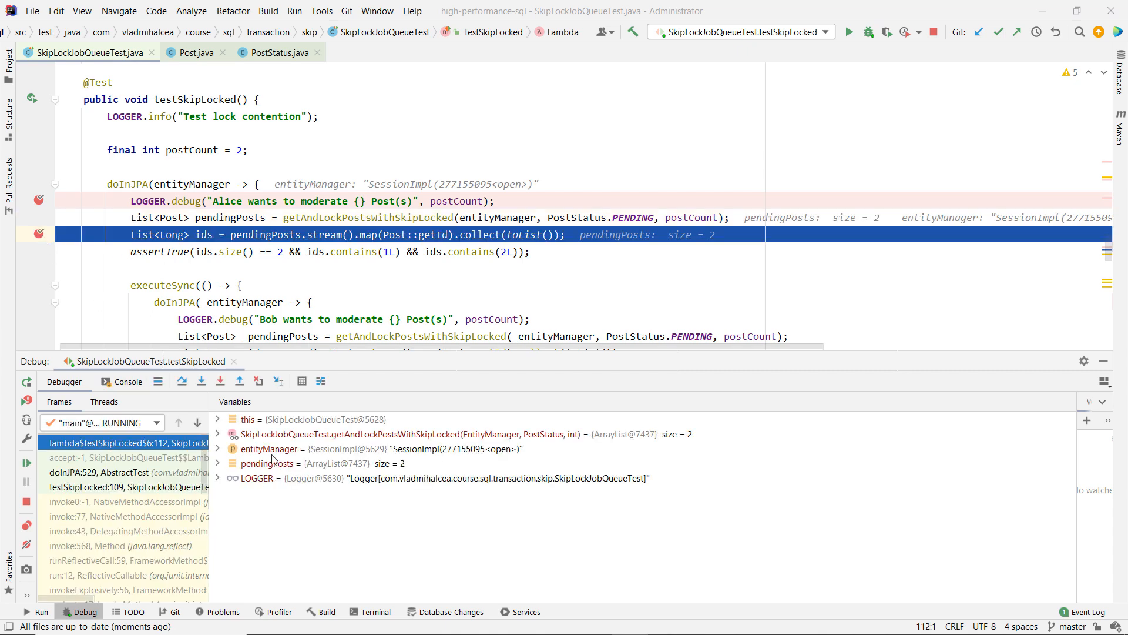
pyautogui.click(217, 463)
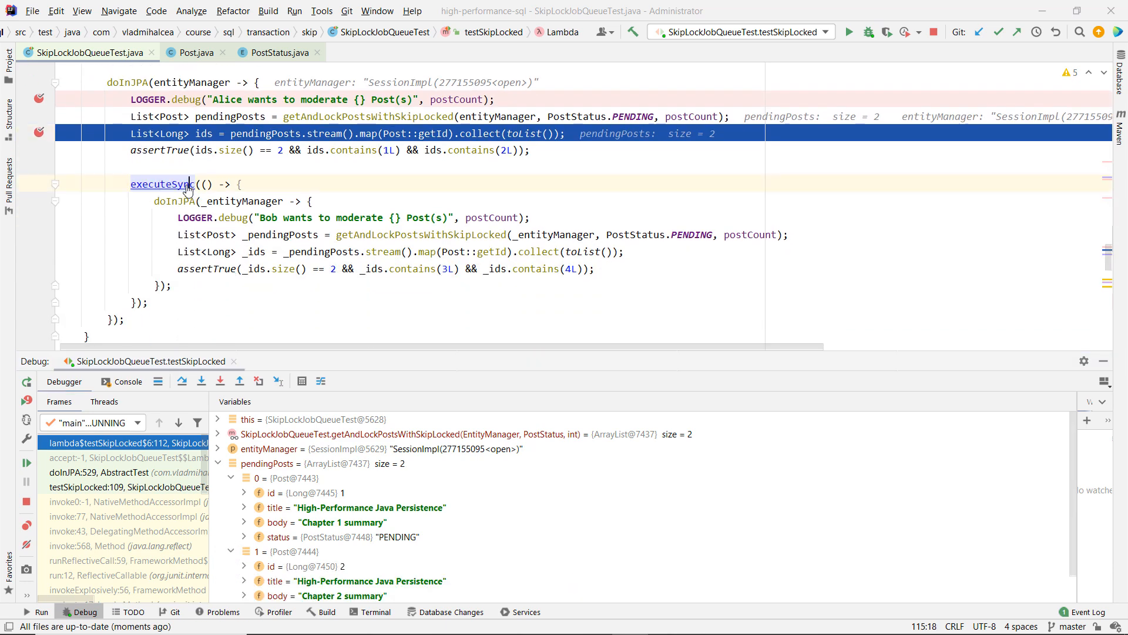
pyautogui.click(166, 183)
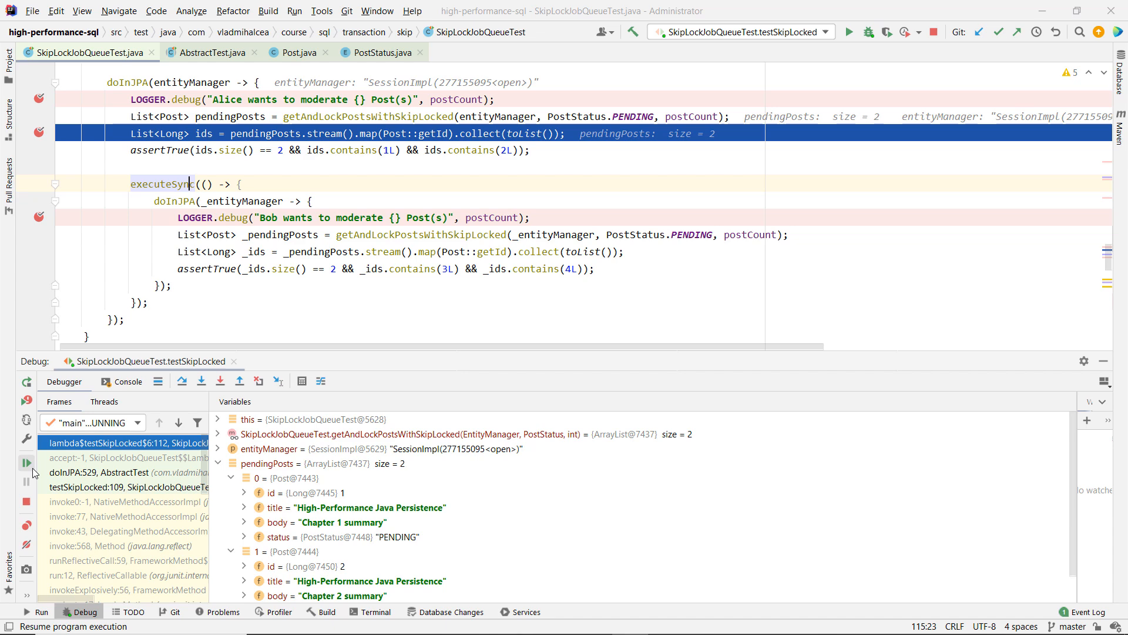
# - Resume to Bob's skip-locked query and confirm _pendingPosts holds posts 3 and 4
pyautogui.click(26, 462)
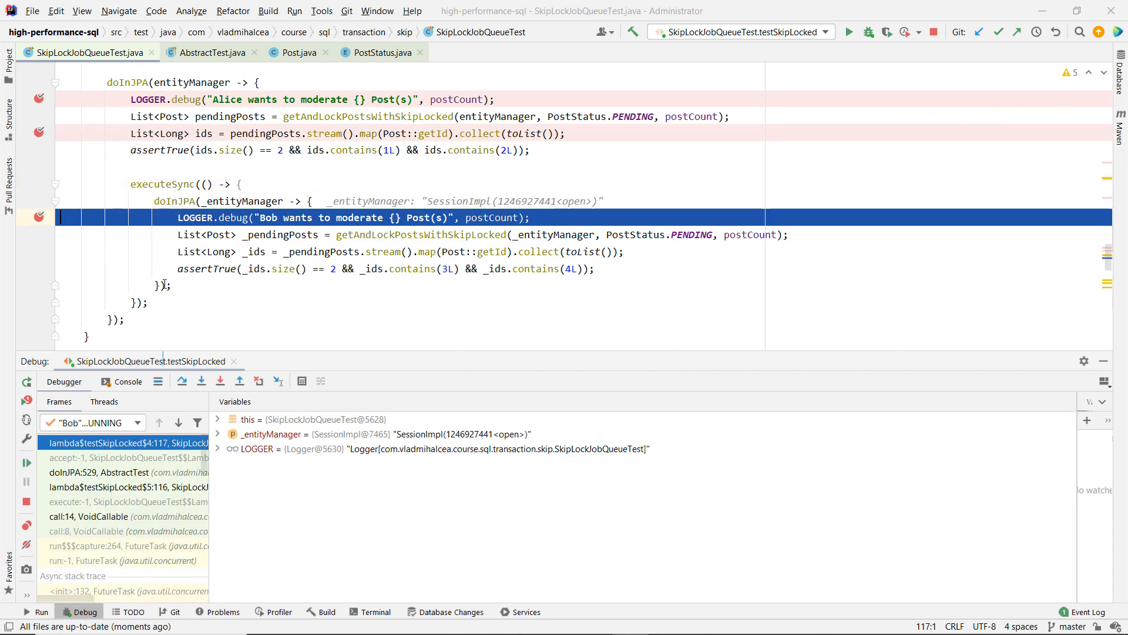
pyautogui.click(182, 381)
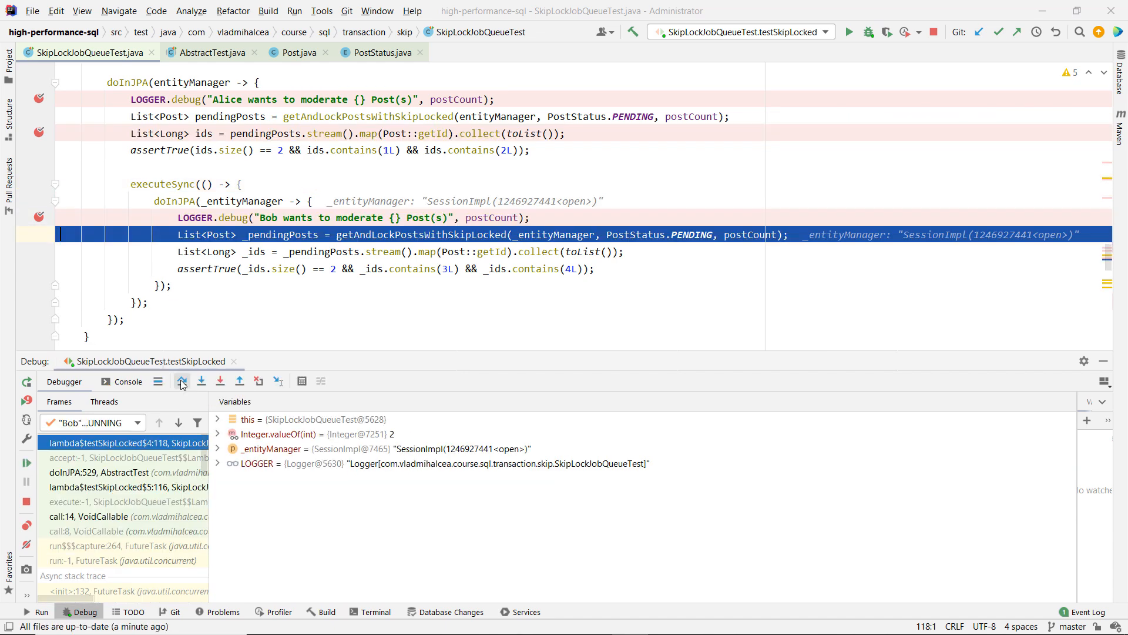
pyautogui.click(183, 380)
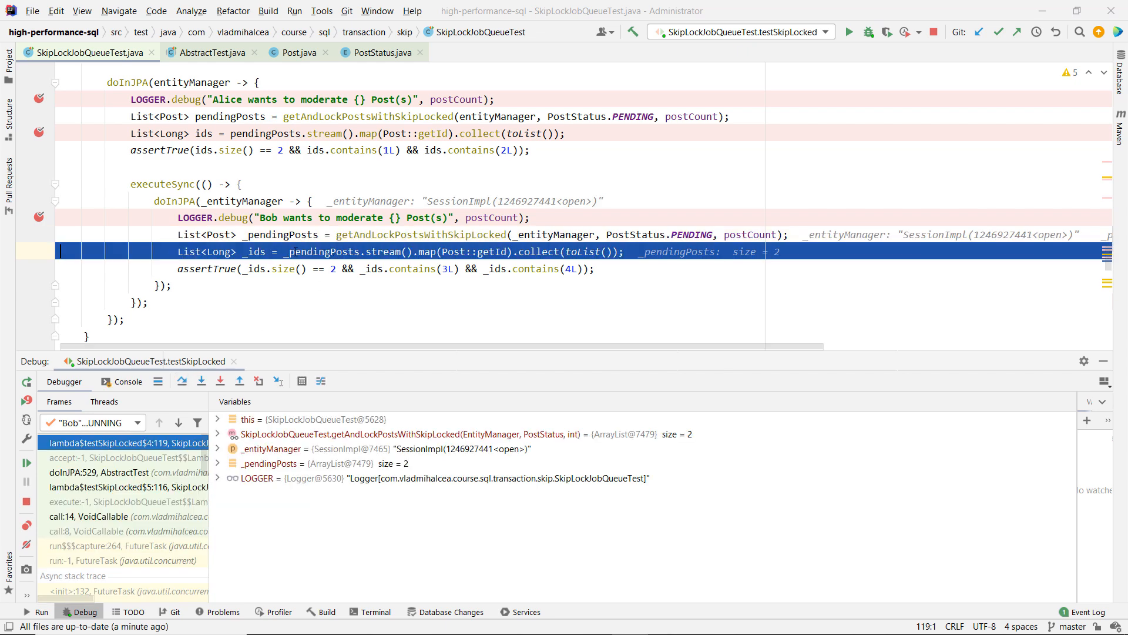
pyautogui.click(217, 462)
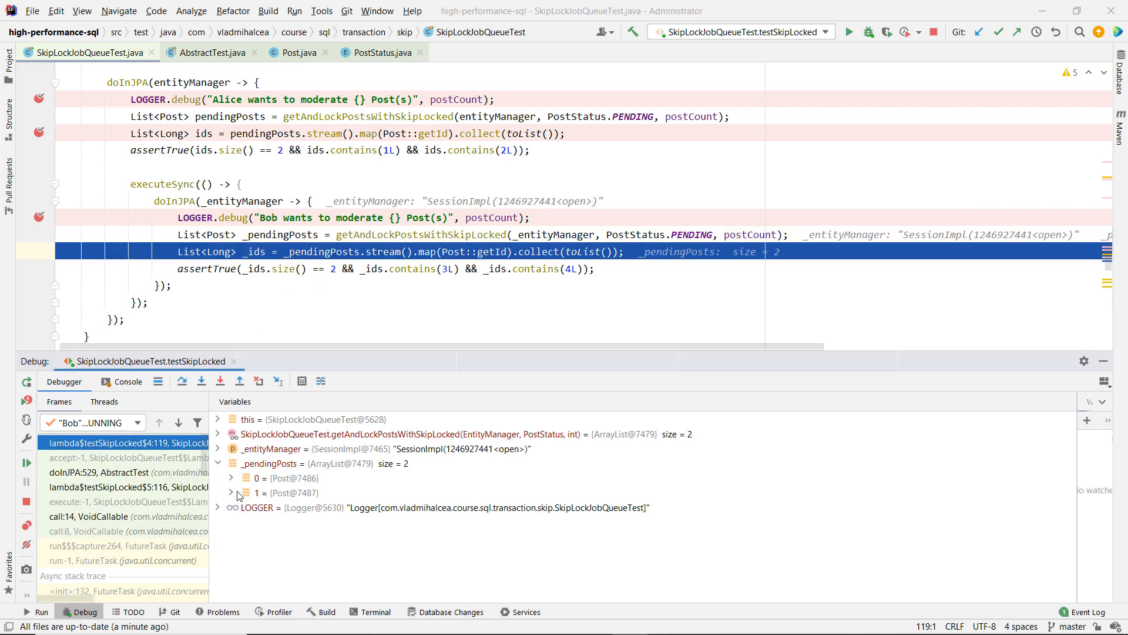
pyautogui.click(230, 478)
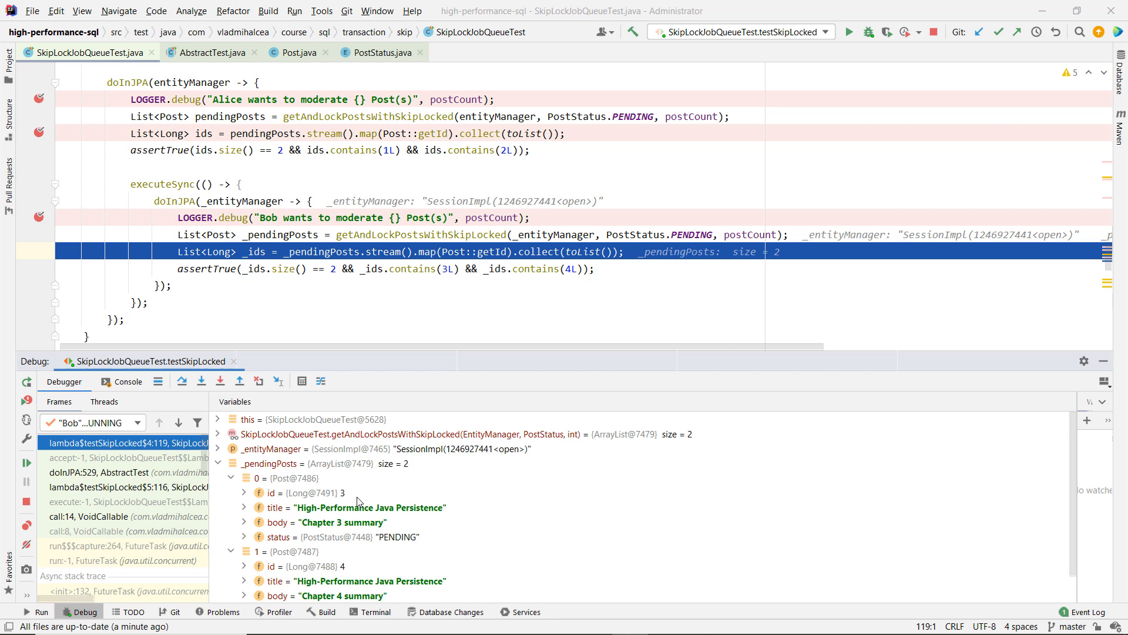
pyautogui.moveTo(348, 577)
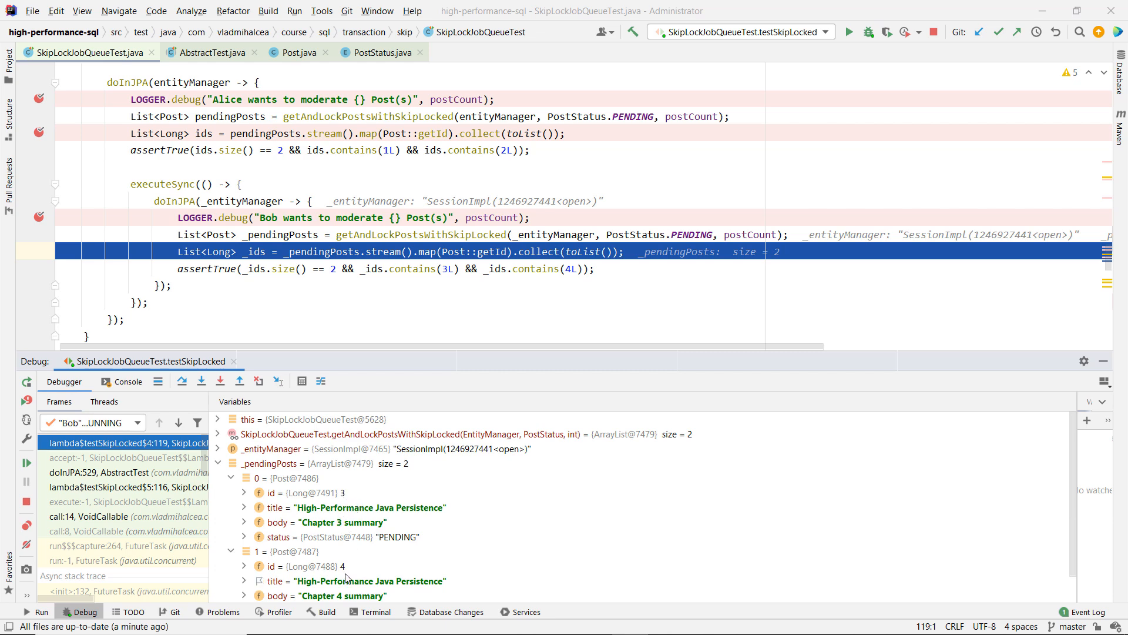
# - Hide the debugger panel and open the Database tool window
pyautogui.scroll(-3)
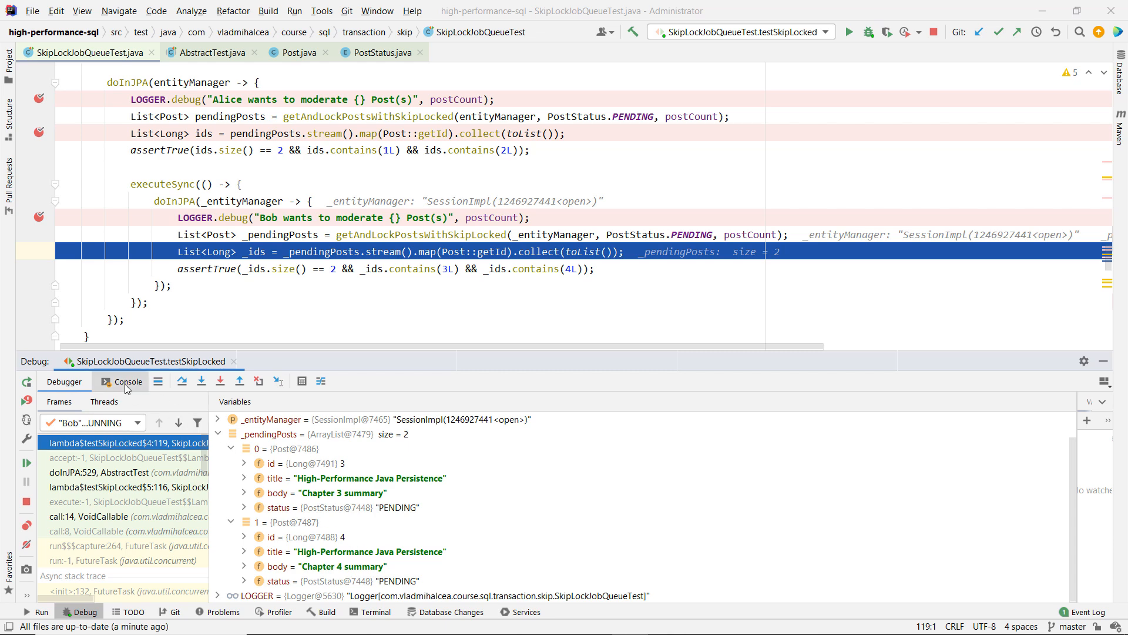
pyautogui.click(128, 381)
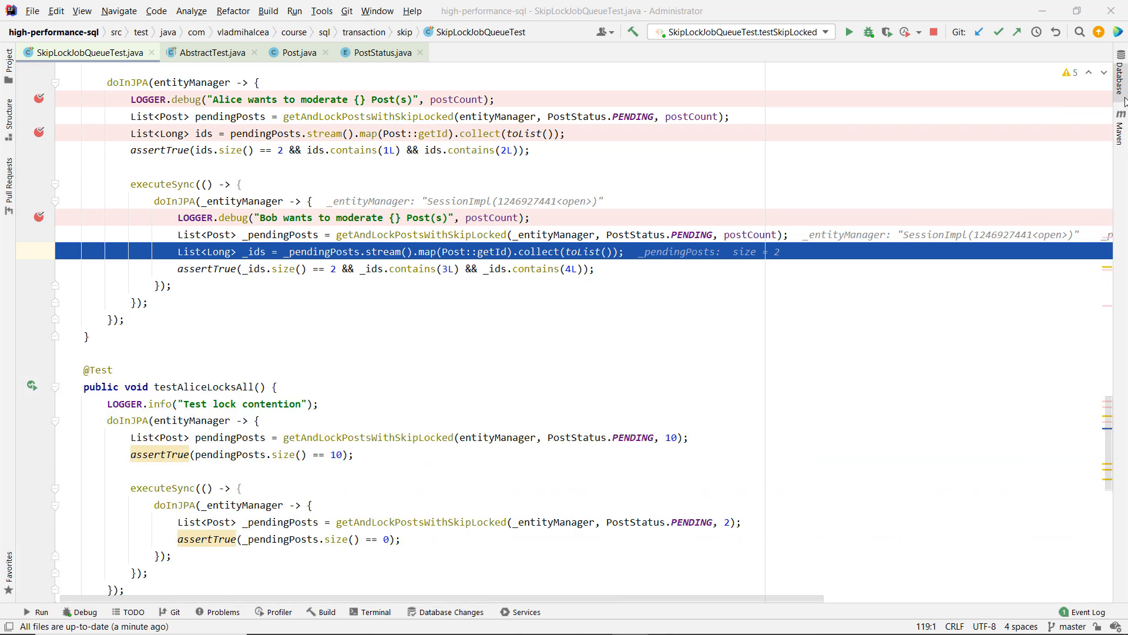
pyautogui.click(1119, 86)
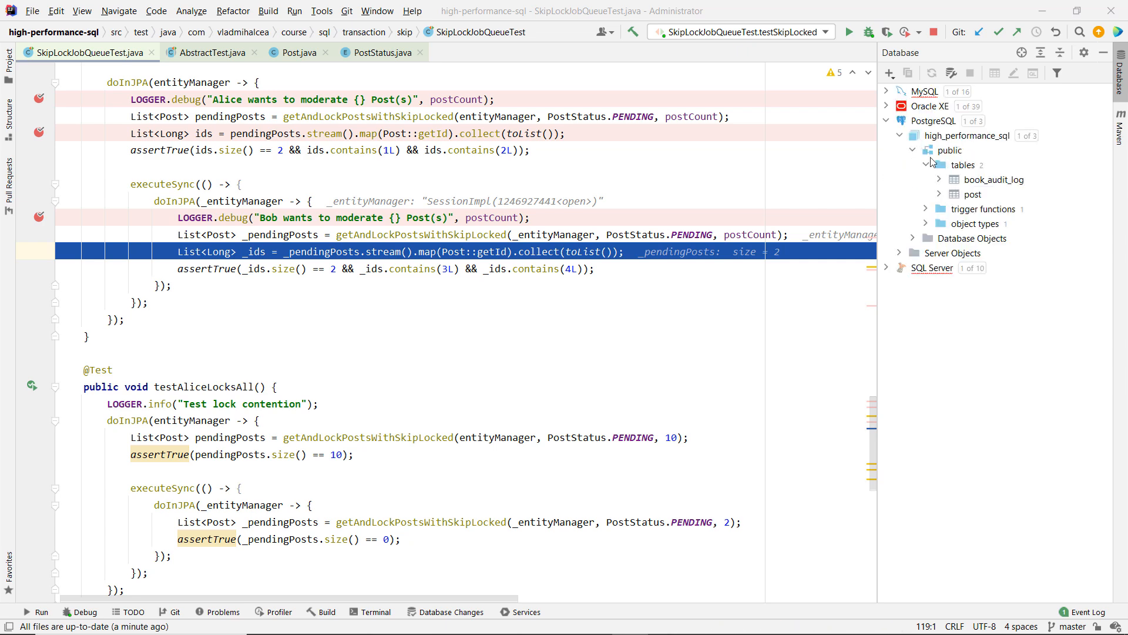
# - Connect to the high_performance_sql PostgreSQL database, dismiss the introspection error, and list query consoles
pyautogui.click(963, 164)
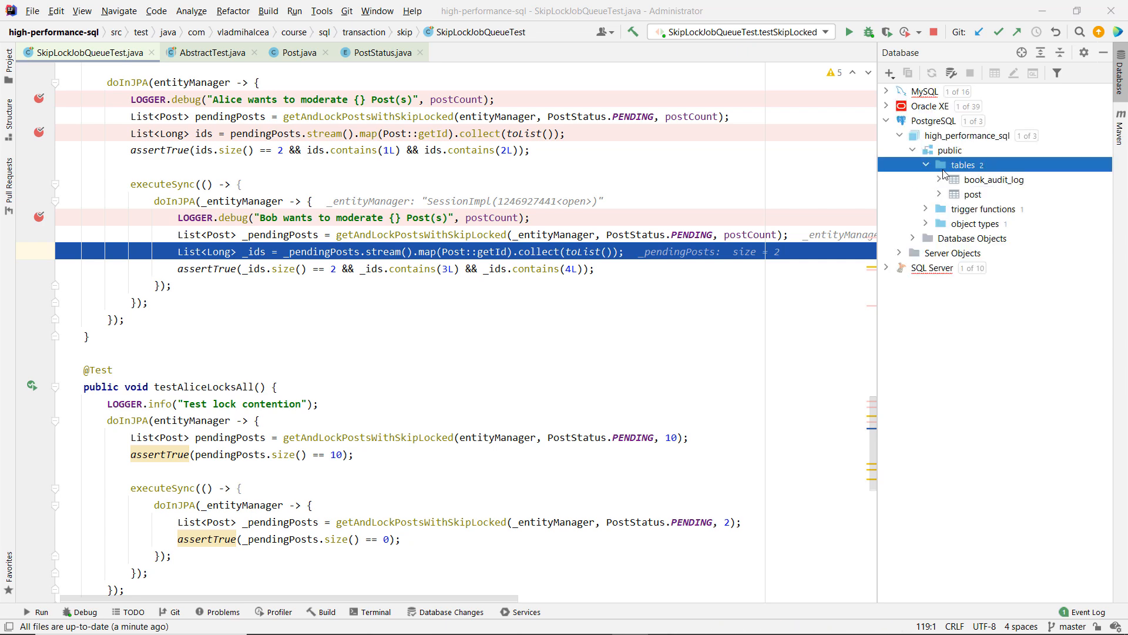
pyautogui.click(930, 120)
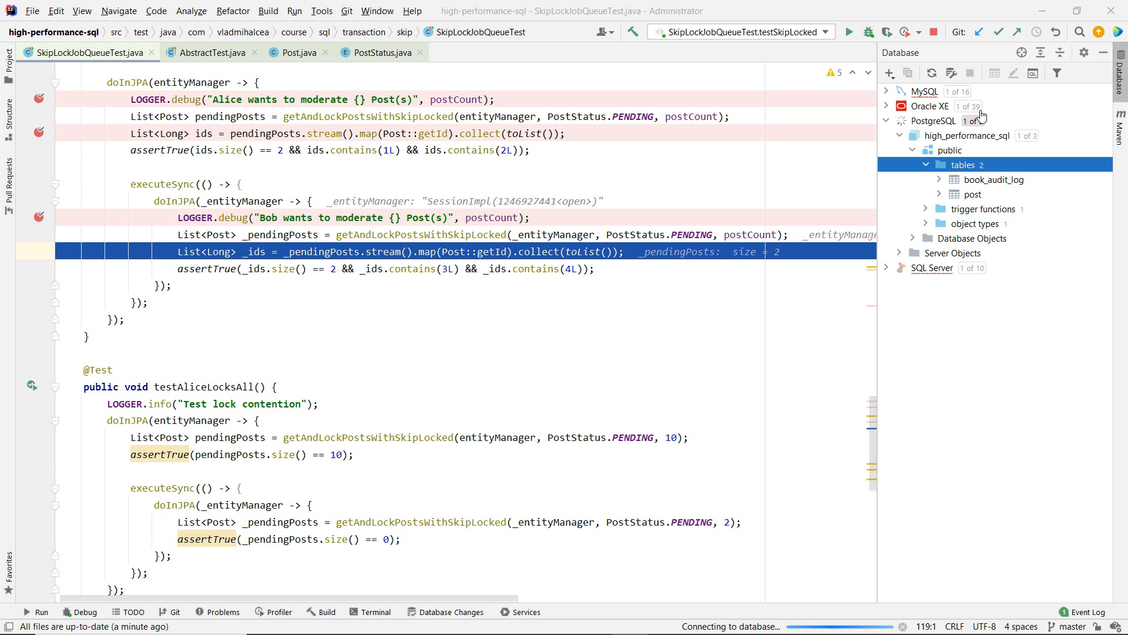
pyautogui.moveTo(1033, 73)
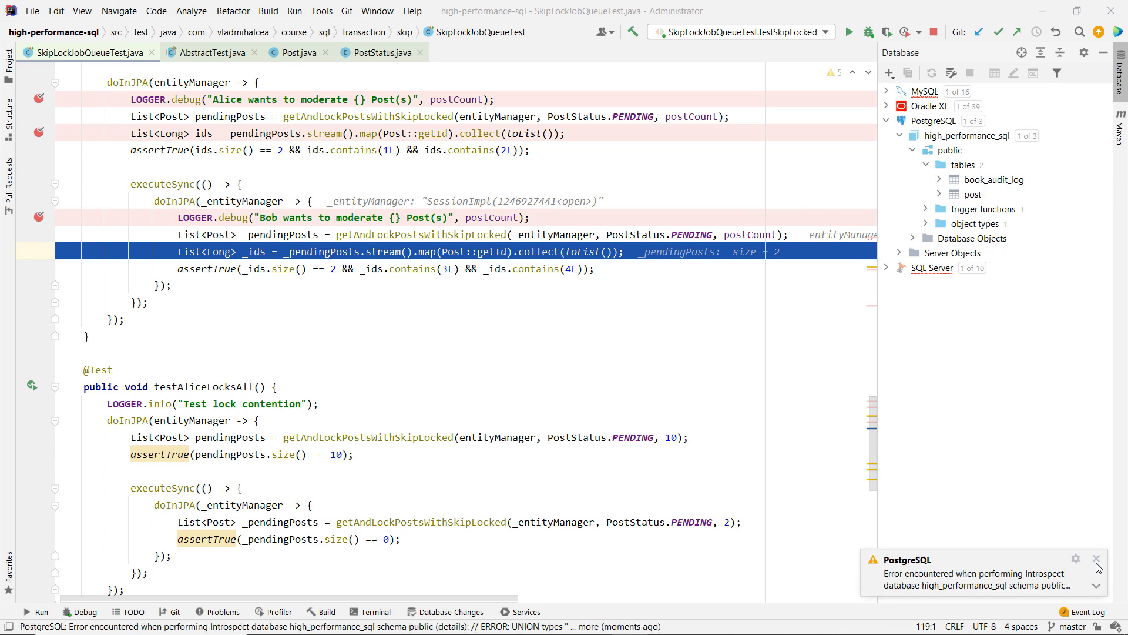
pyautogui.click(1096, 559)
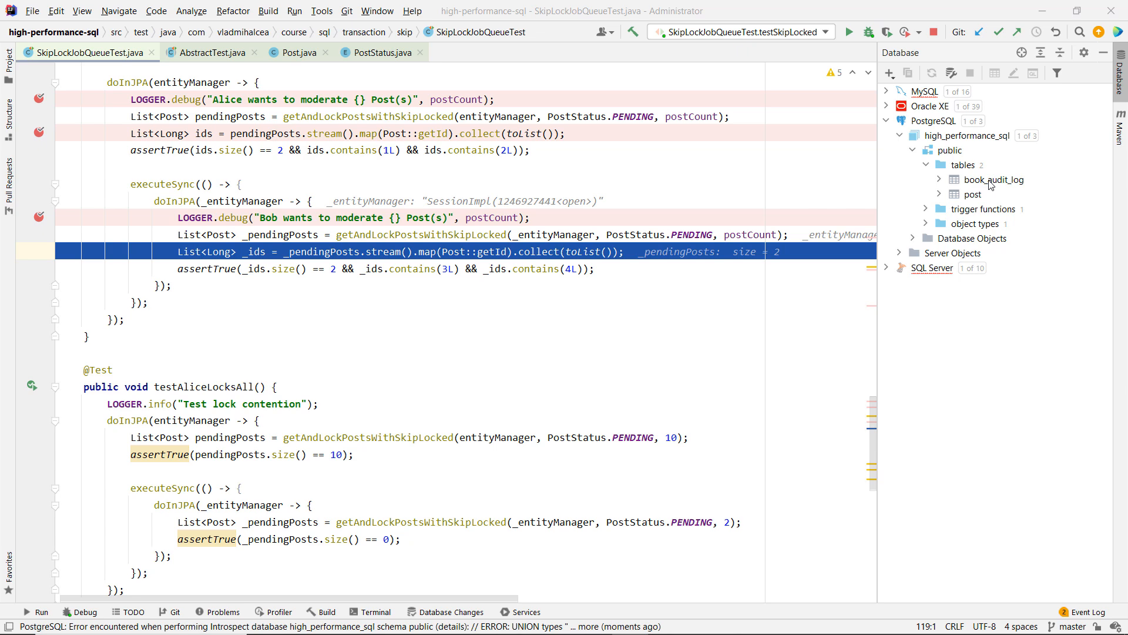
pyautogui.click(1032, 73)
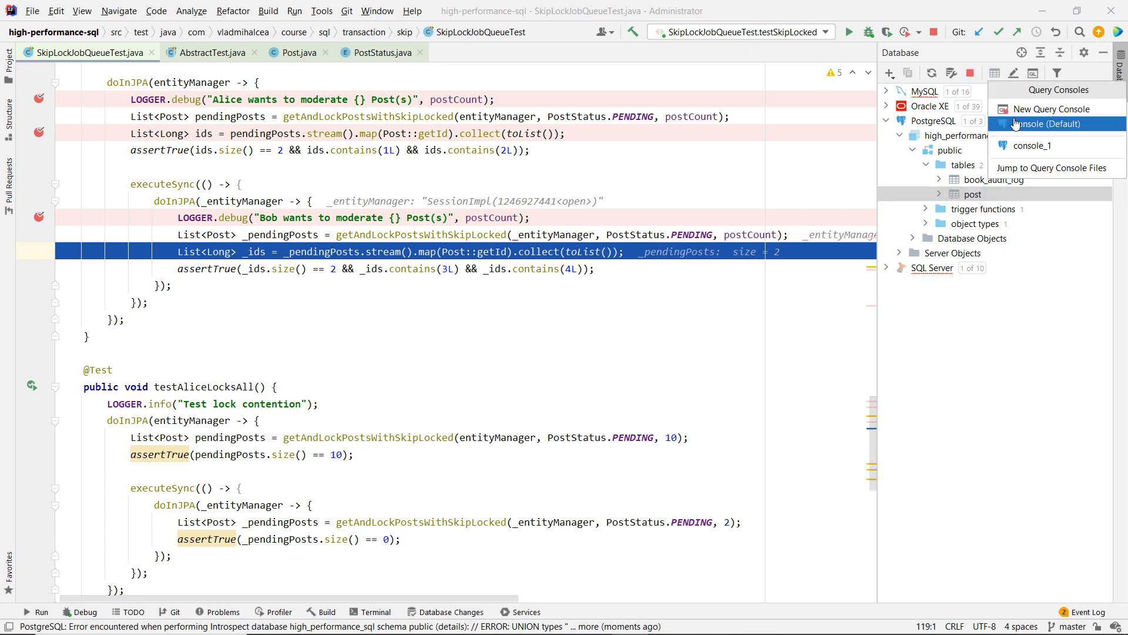
# - Run 'select * from post' in the default console, showing ten PENDING posts
pyautogui.click(1048, 124)
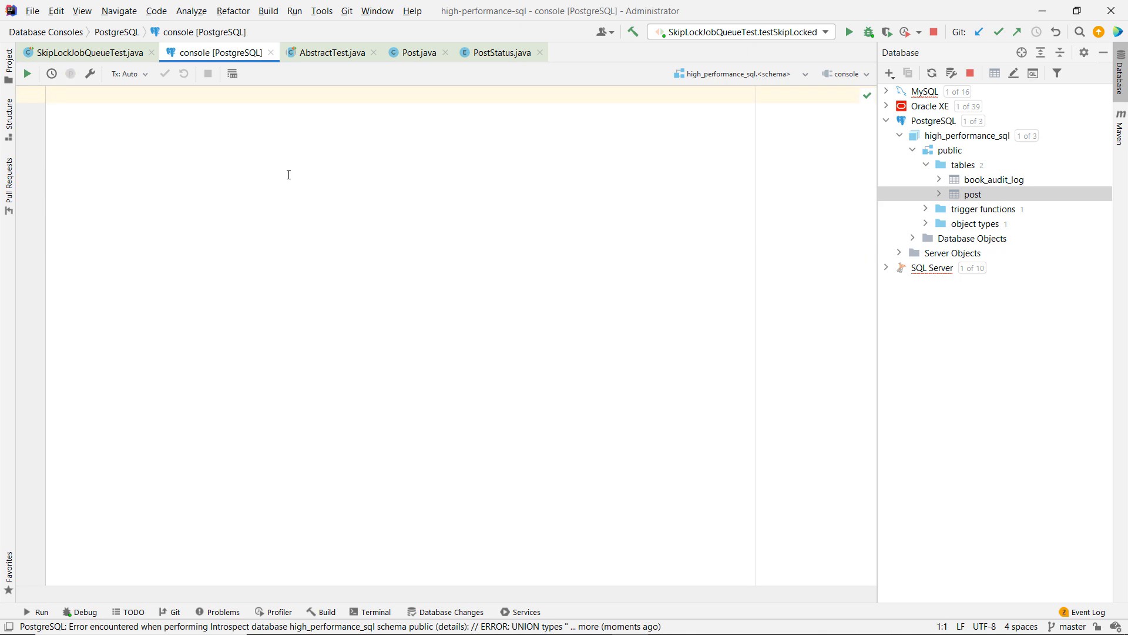
pyautogui.write('select * fr')
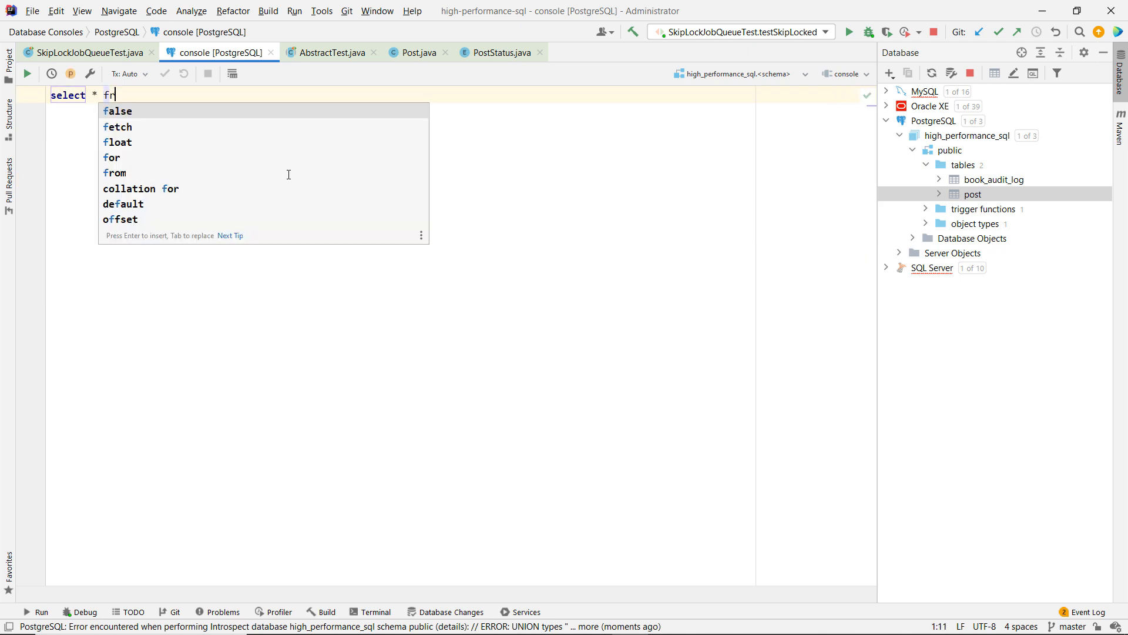
pyautogui.write('om post')
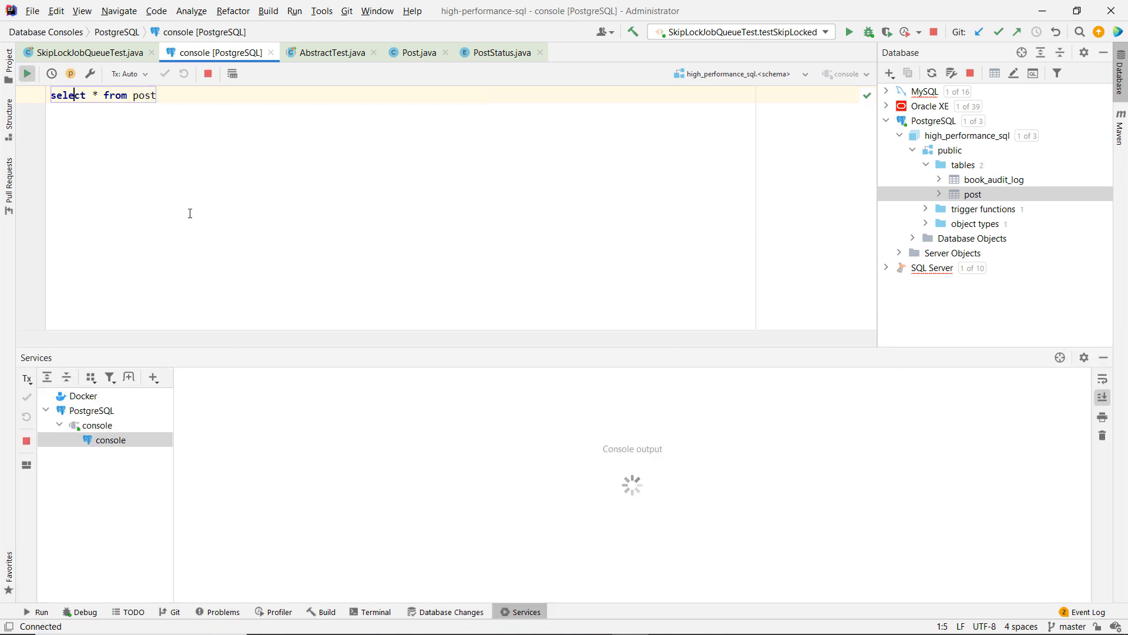
pyautogui.click(26, 73)
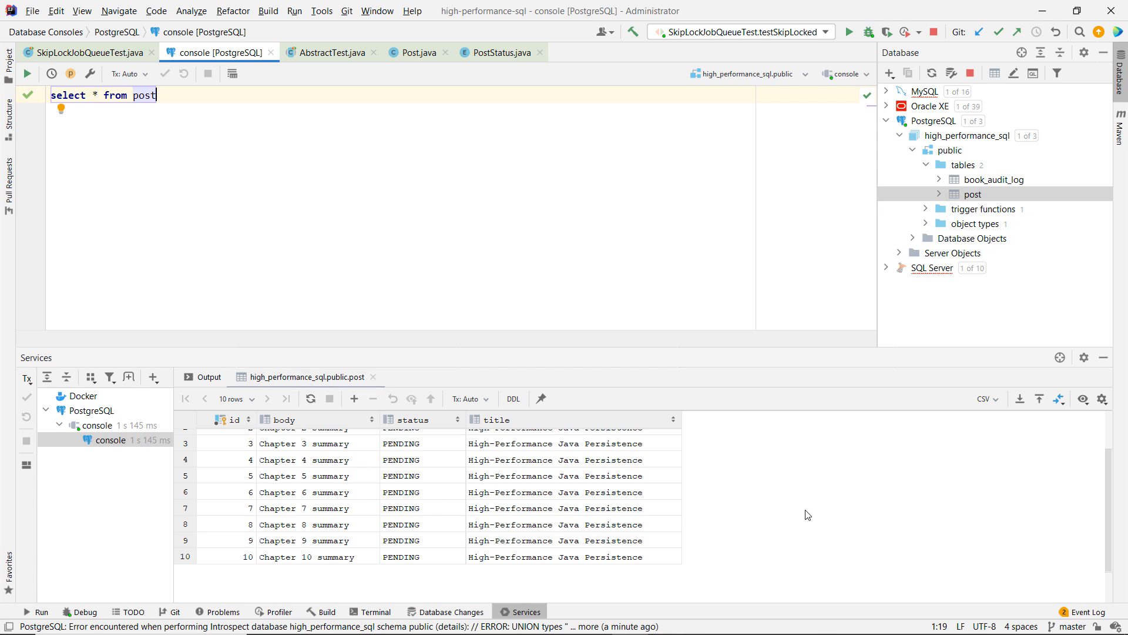
pyautogui.scroll(-3)
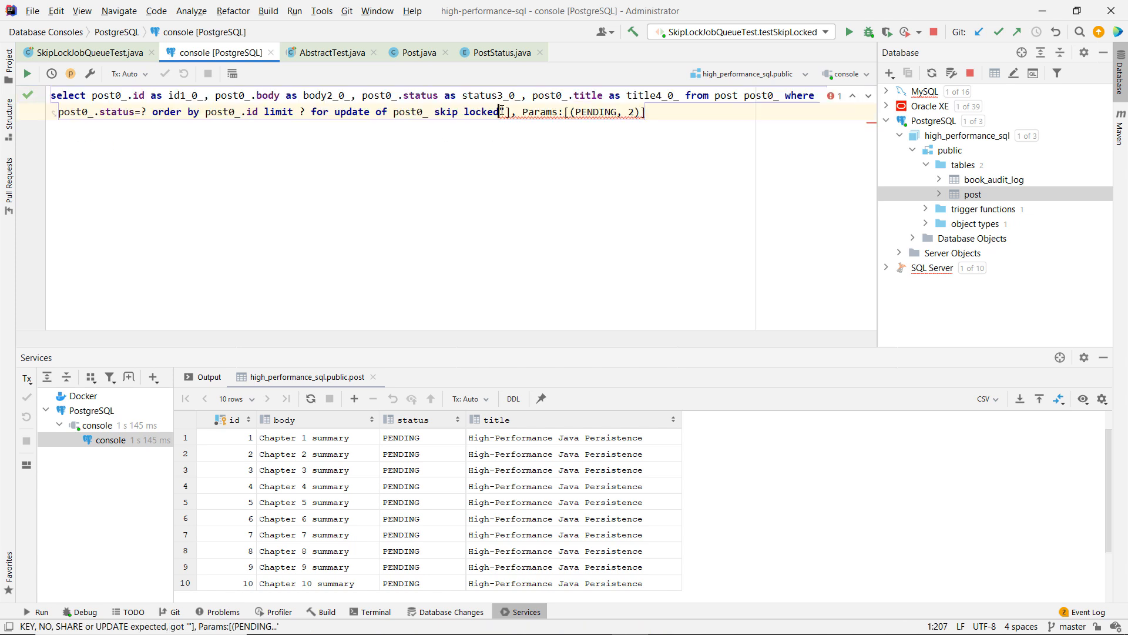
# - Reformat the pasted skip-locked query and inline the 'PENDING' status value
pyautogui.press('Enter')
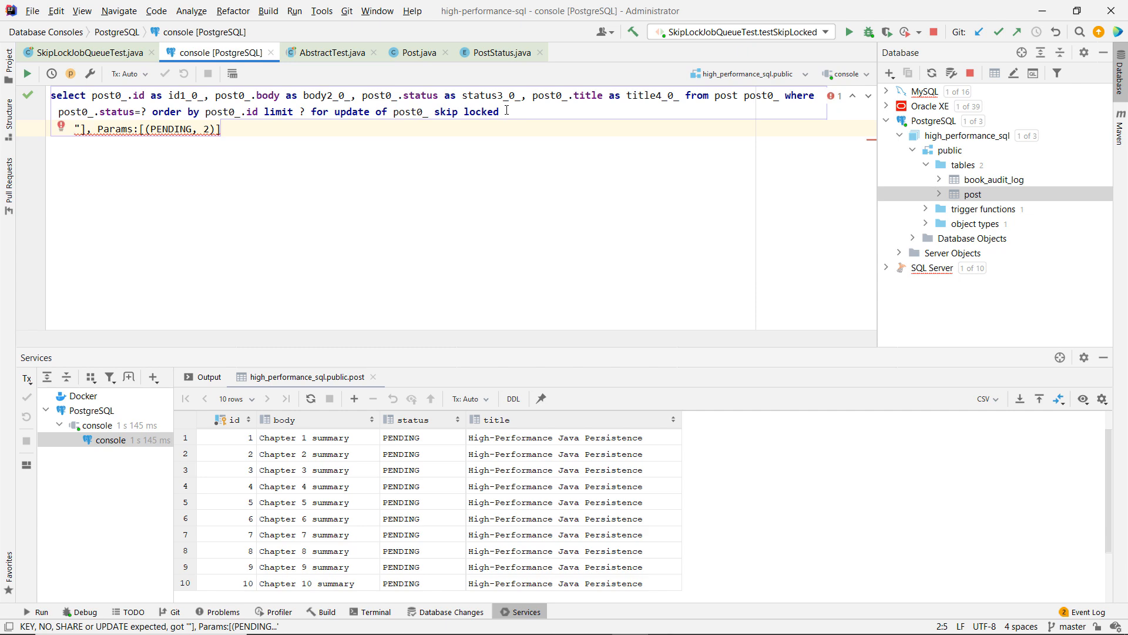
pyautogui.press('ctrl+a')
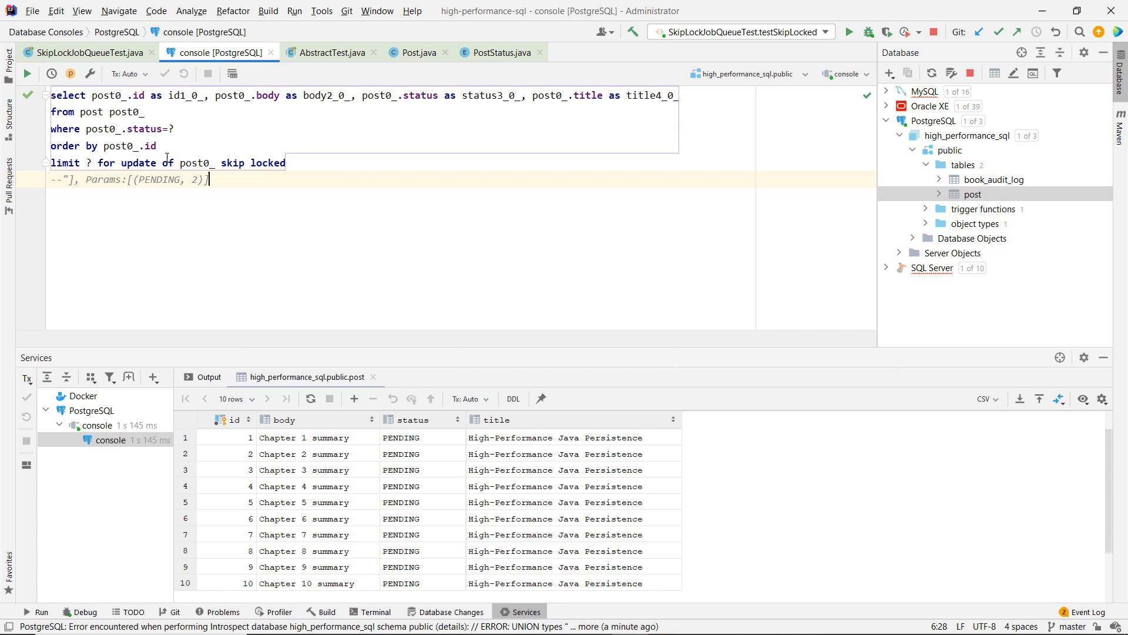
pyautogui.doubleClick(159, 179)
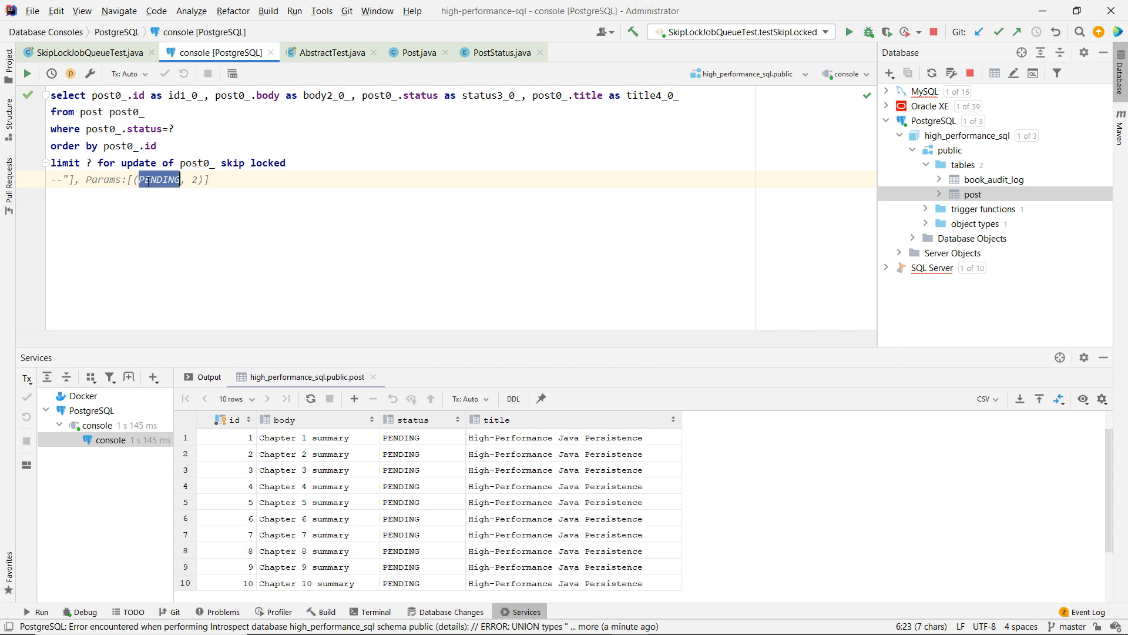
pyautogui.click(167, 129)
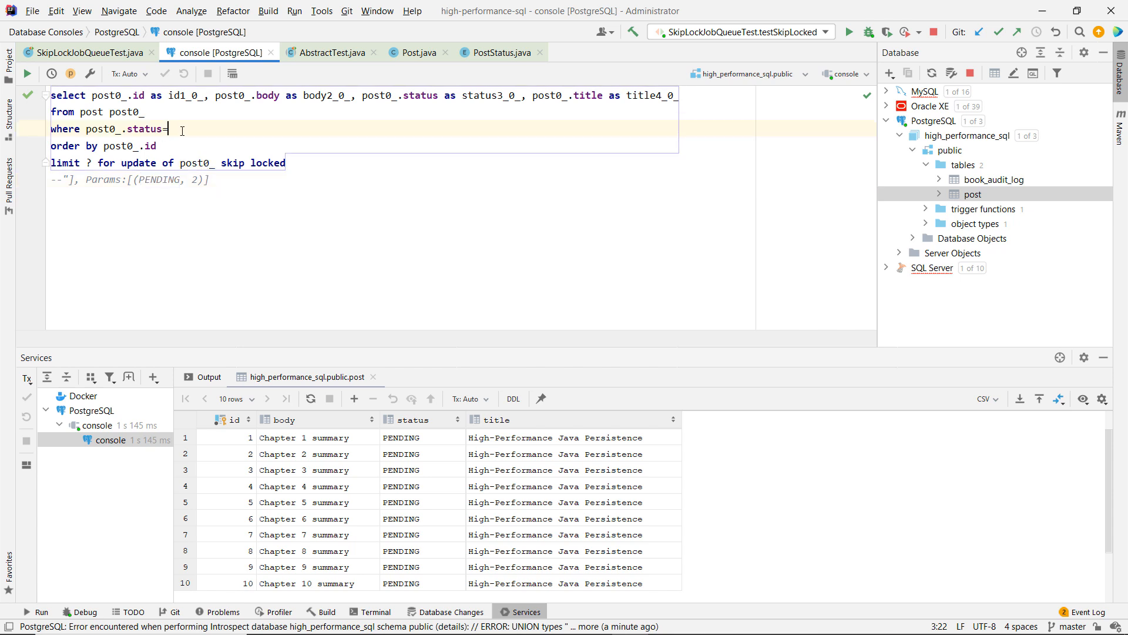
pyautogui.write("'PENDING'")
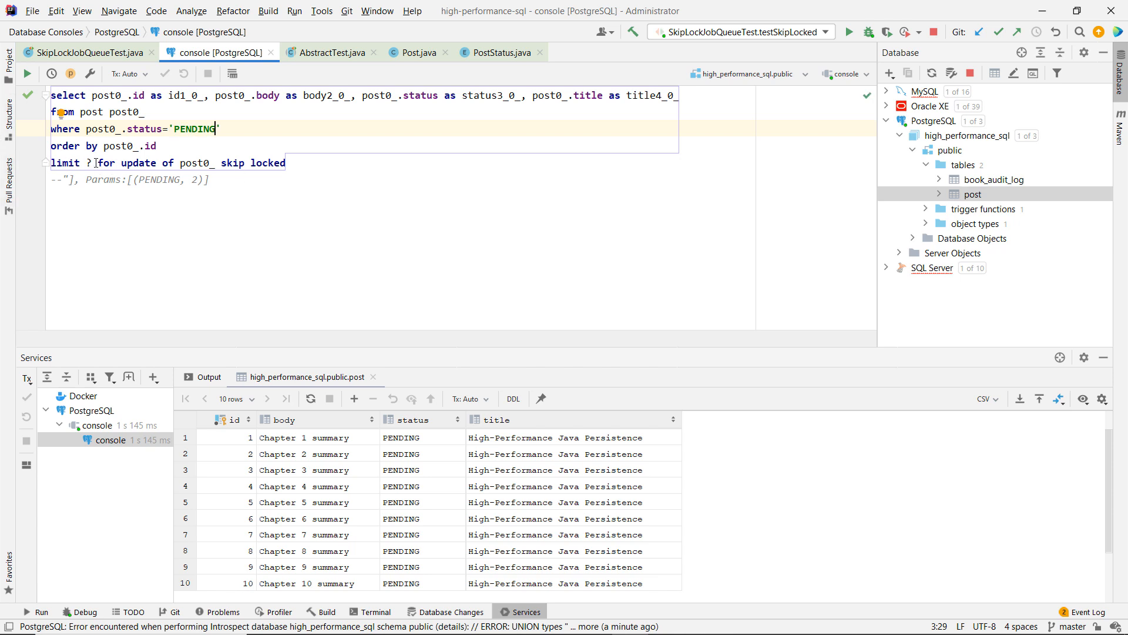
pyautogui.press('enter')
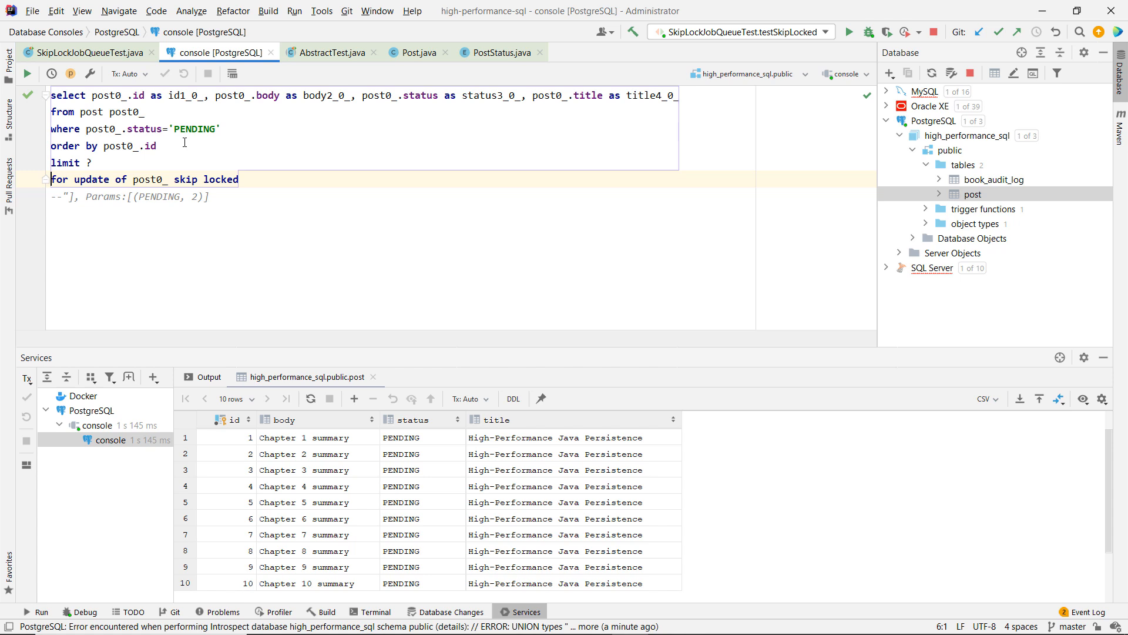
pyautogui.click(251, 179)
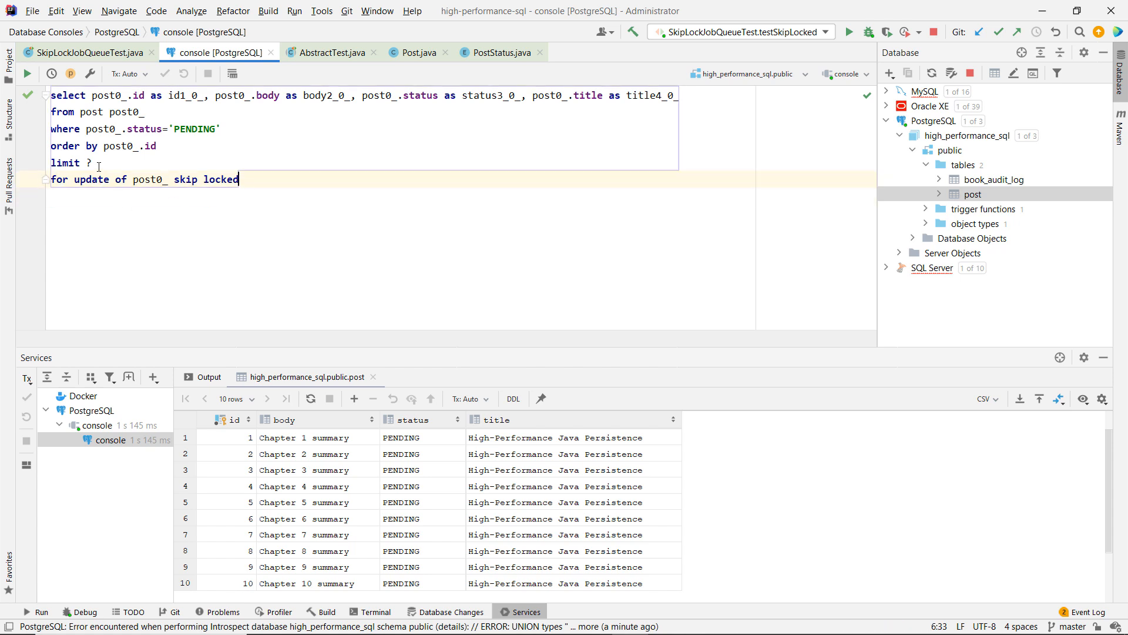
# - Set the limit to 4, run the query returning posts 5–8, then select _pendingPosts in the test
pyautogui.click(93, 163)
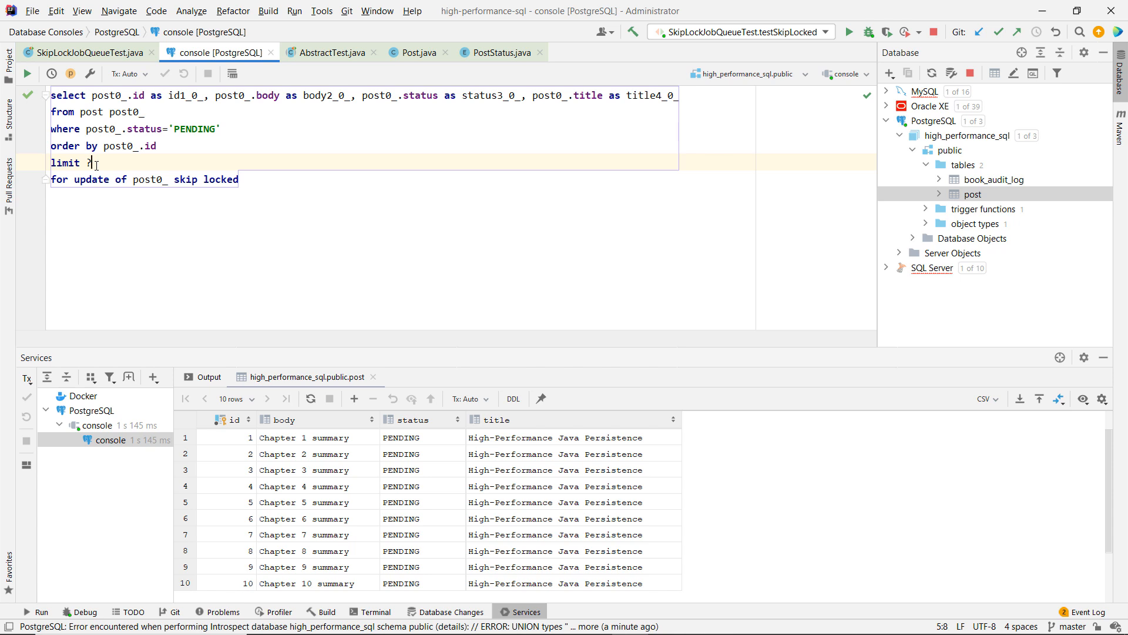
pyautogui.write('4')
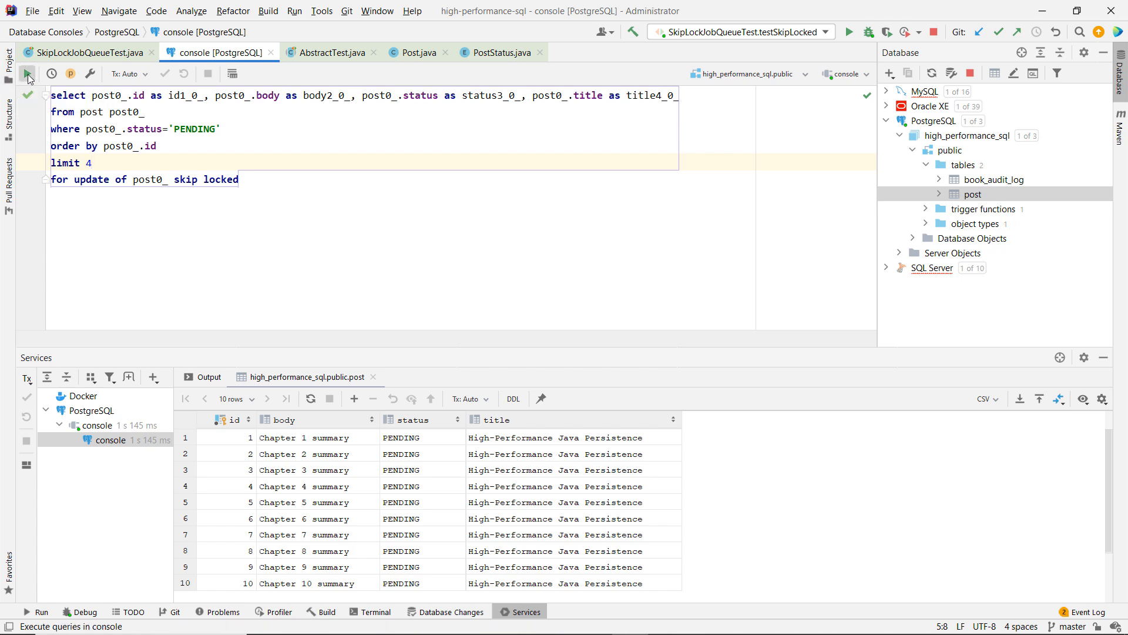
pyautogui.click(26, 74)
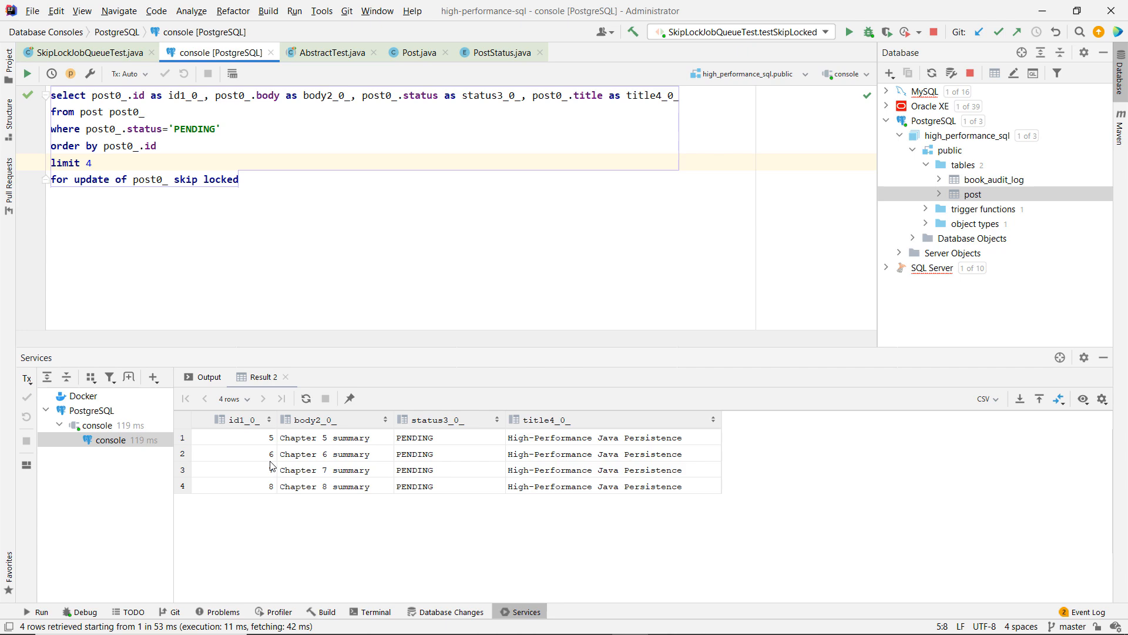
pyautogui.click(86, 52)
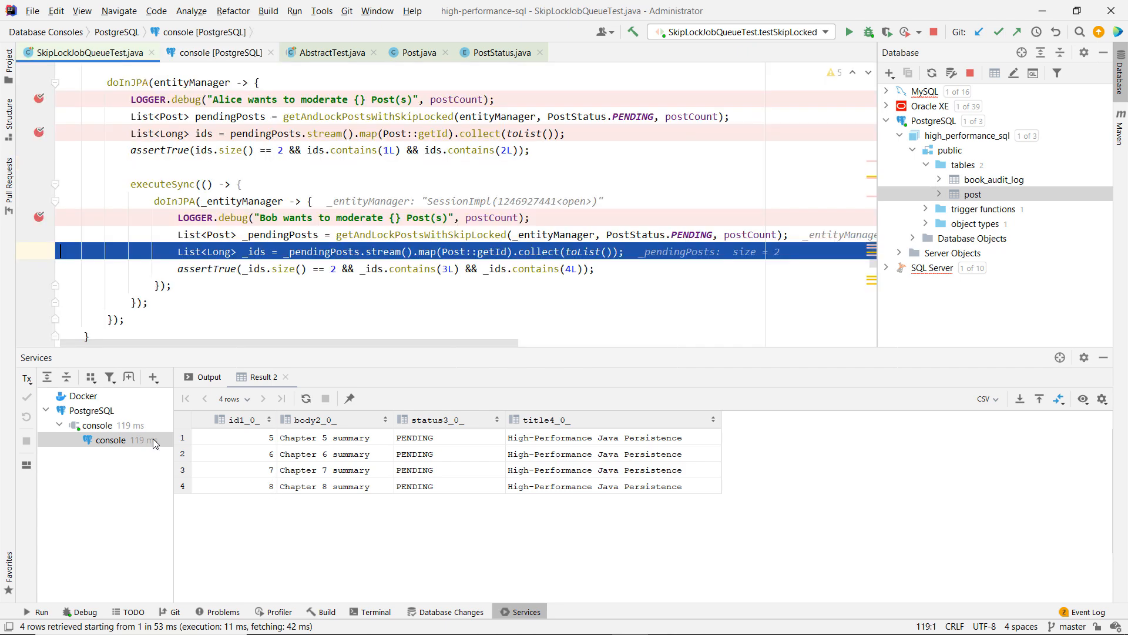
pyautogui.doubleClick(280, 234)
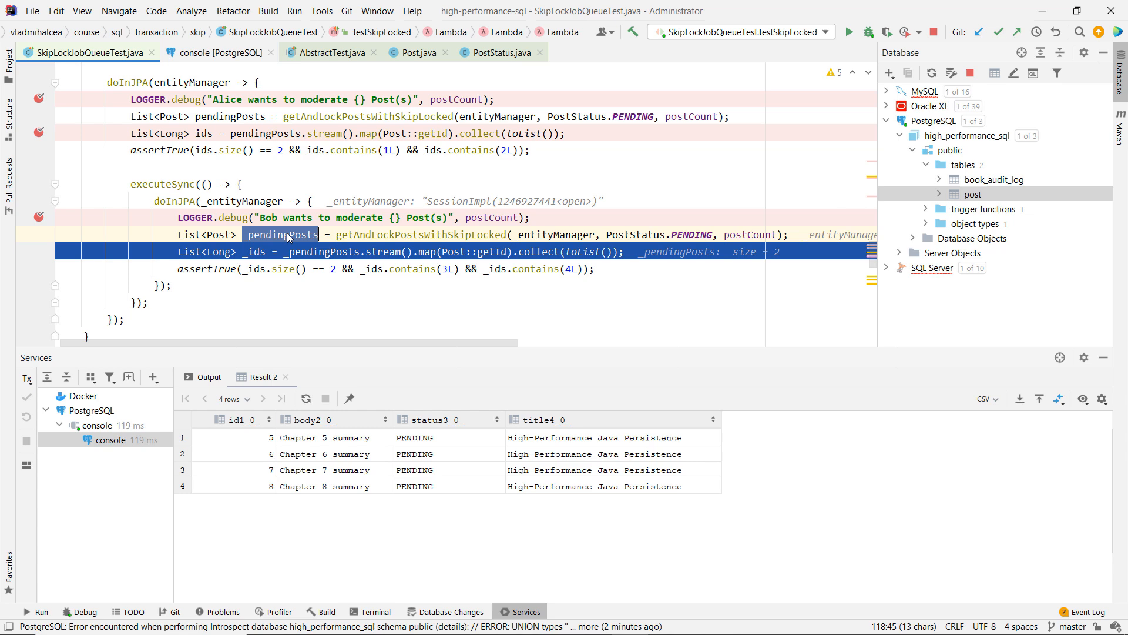
# - Evaluate the expression _pendingPosts=null on Bob's paused testSkipLocked debug session
pyautogui.rightClick(288, 235)
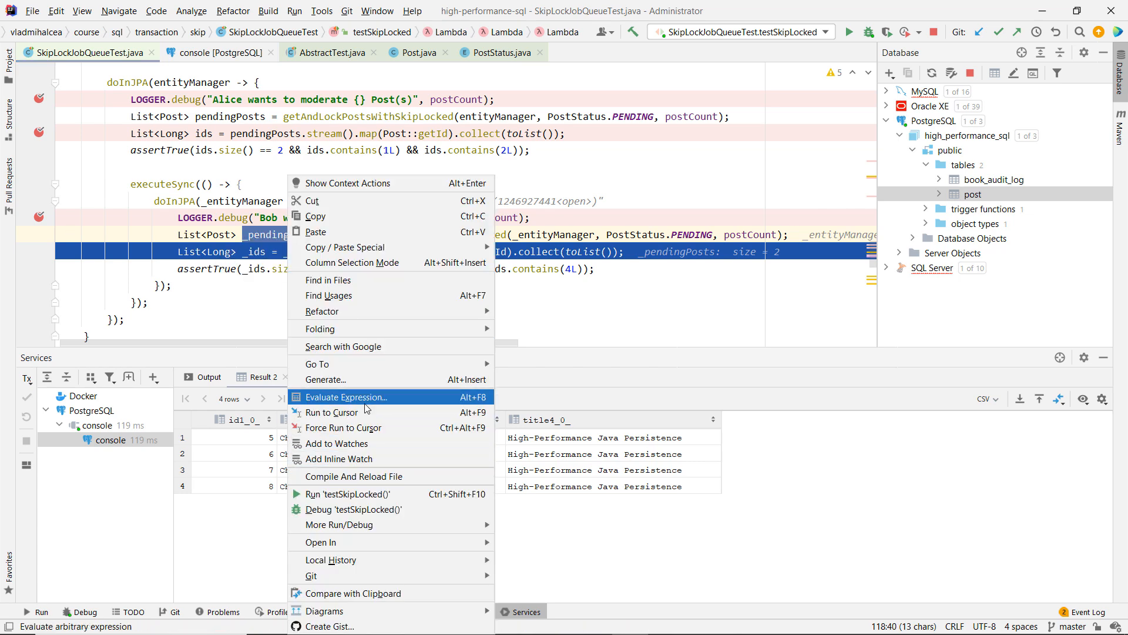
pyautogui.click(346, 397)
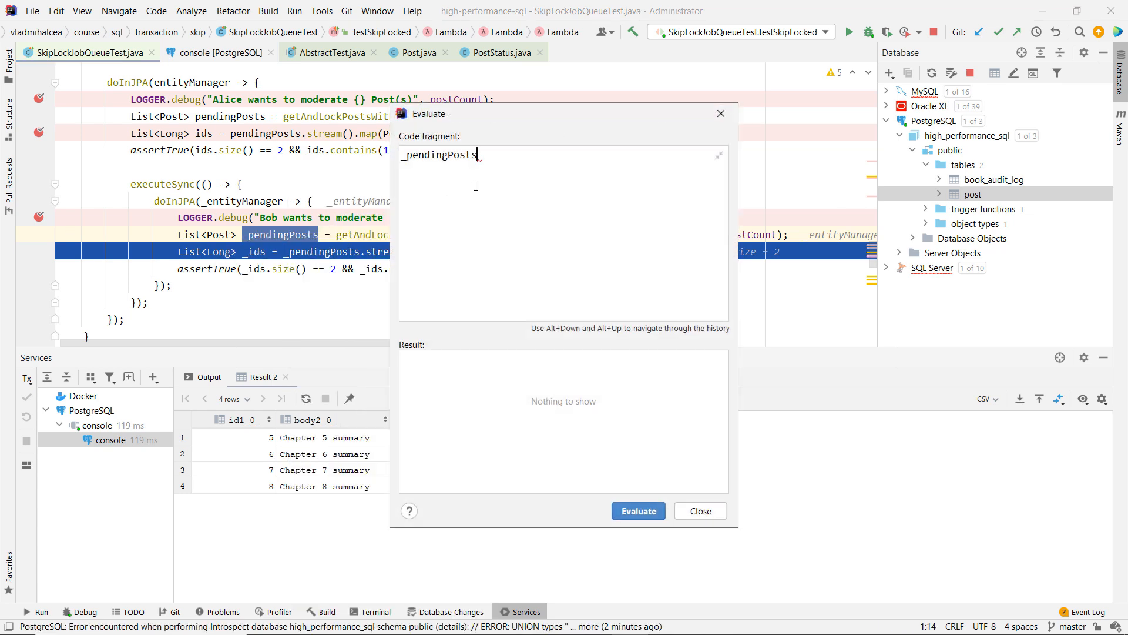
pyautogui.write('=null')
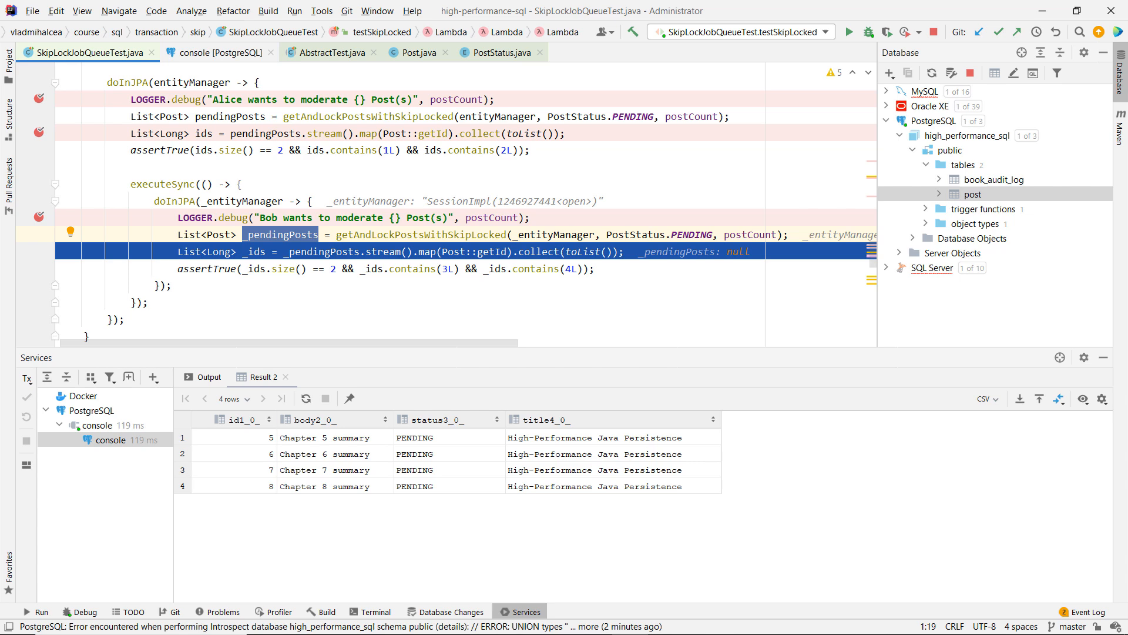
pyautogui.click(181, 381)
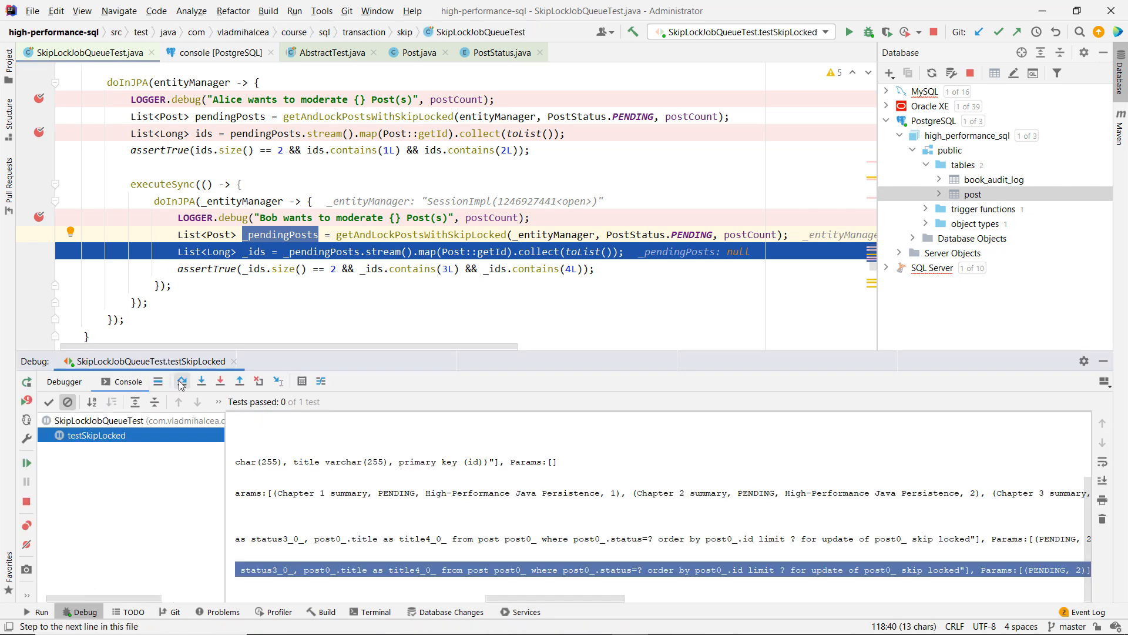
# - Step over twice so the NullPointerException triggers txn.rollback(), then show the PostgreSQL console
pyautogui.click(182, 380)
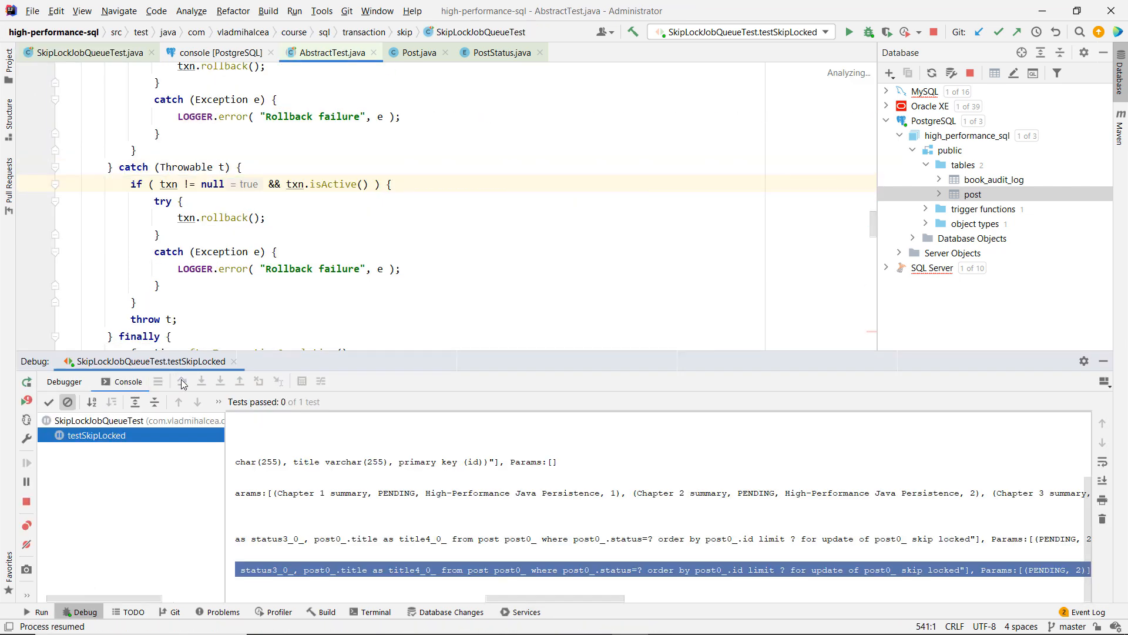
pyautogui.click(182, 380)
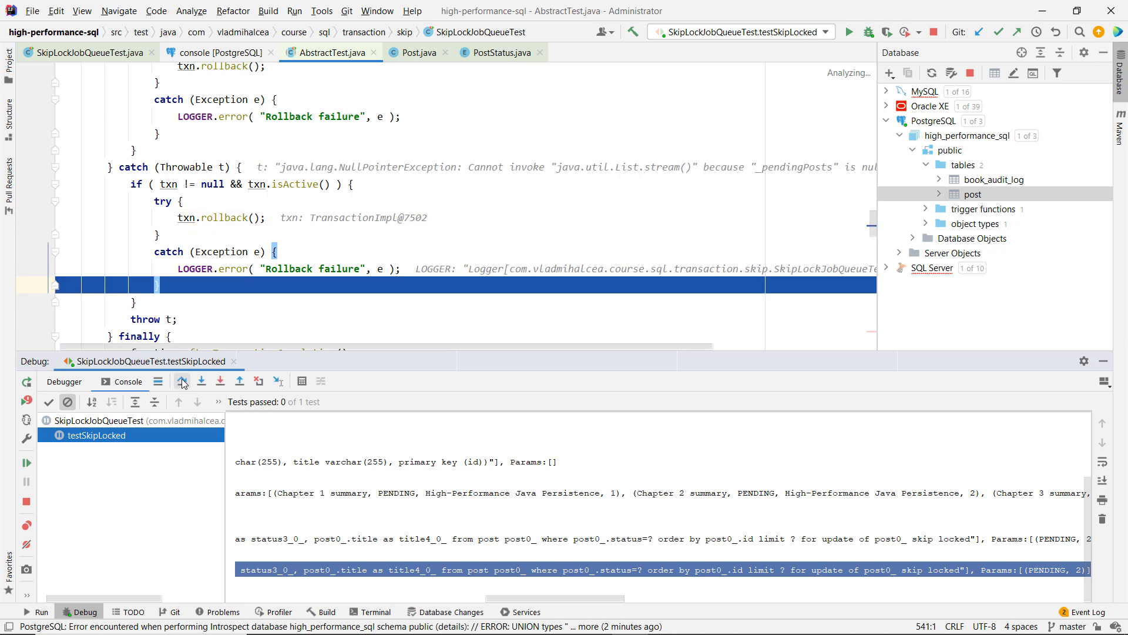
pyautogui.moveTo(182, 381)
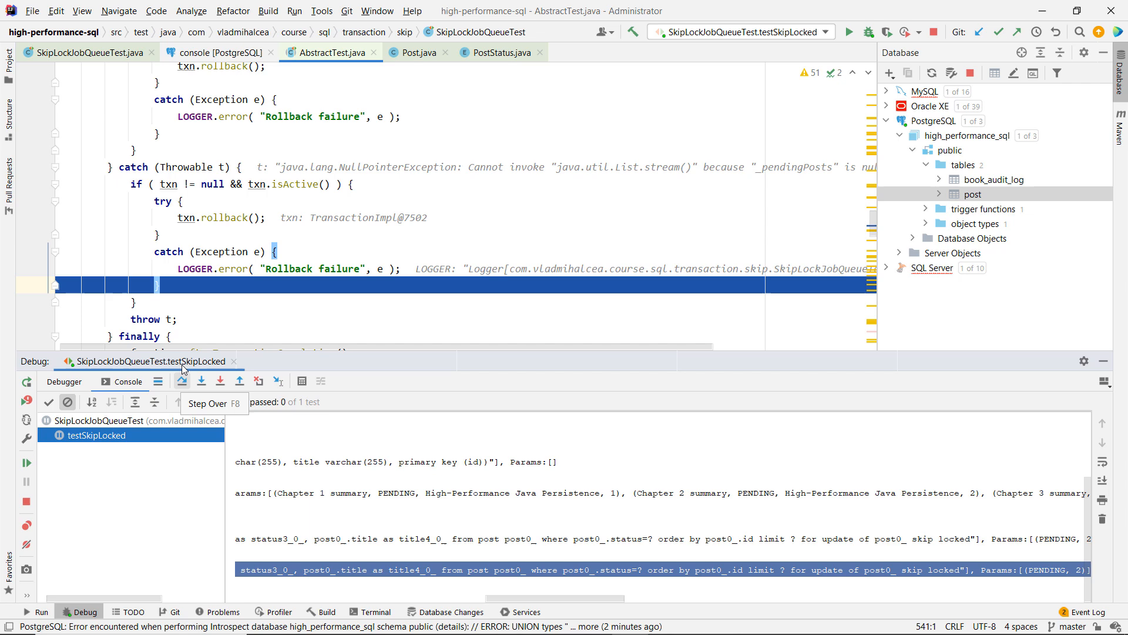
pyautogui.click(216, 51)
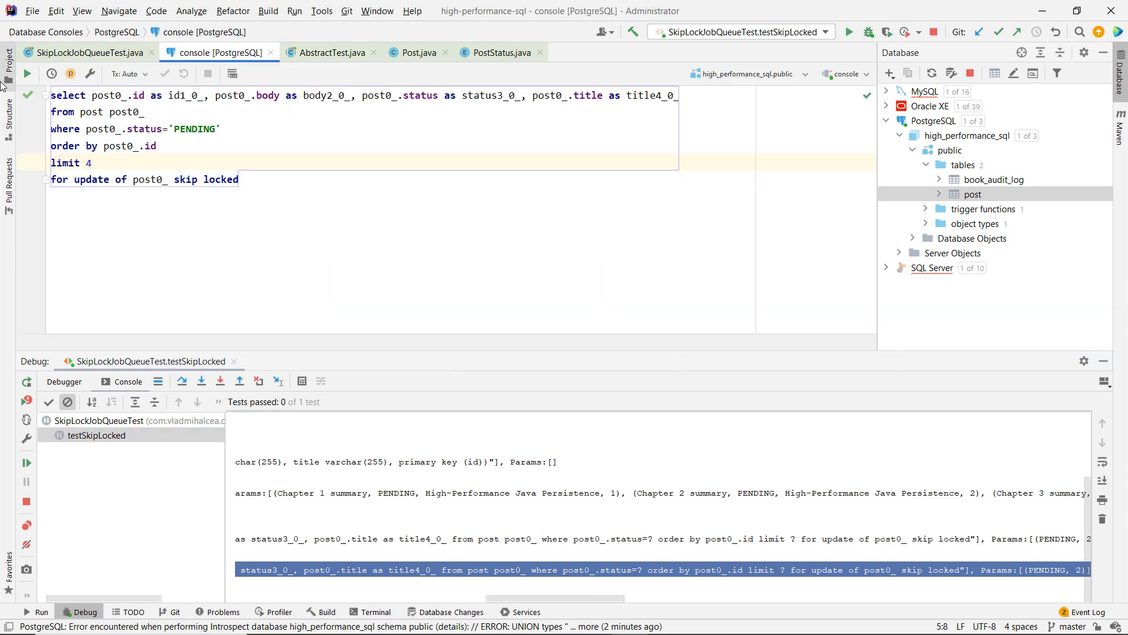
pyautogui.click(26, 73)
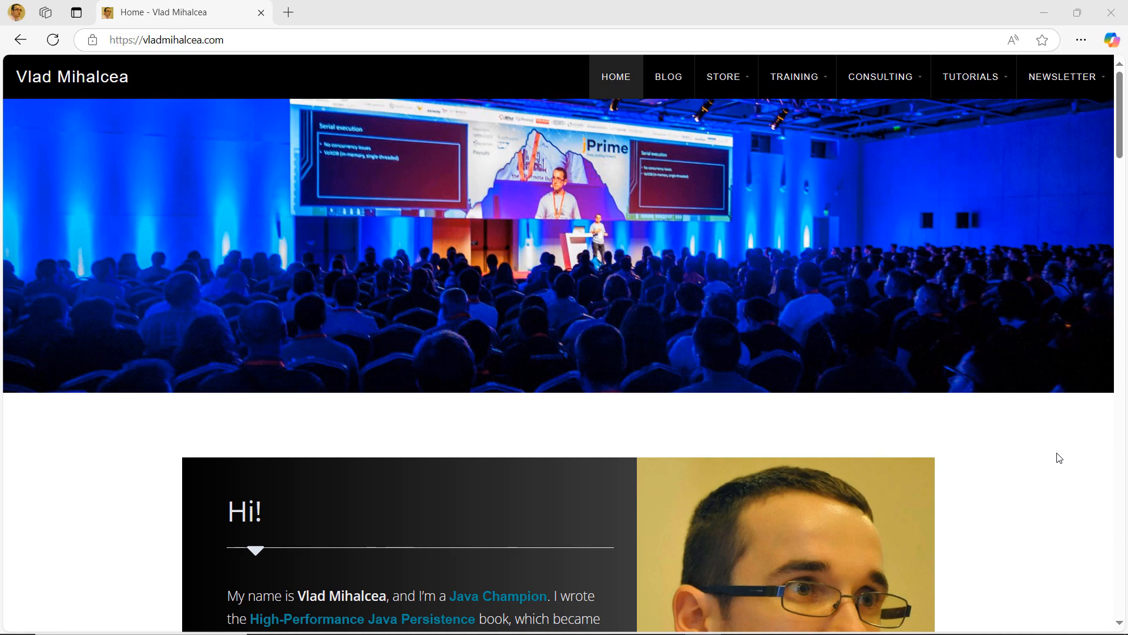
# - Zoom in and go to the STORE > Courses page on vladmihalcea.com
pyautogui.press('ctrl+plus')
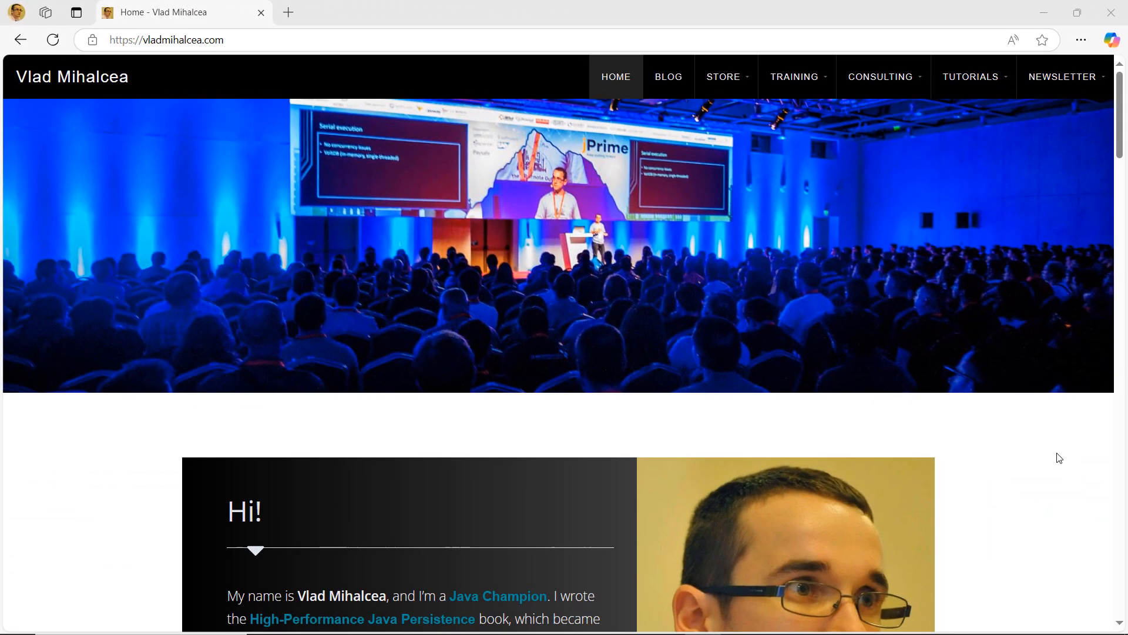
pyautogui.click(723, 76)
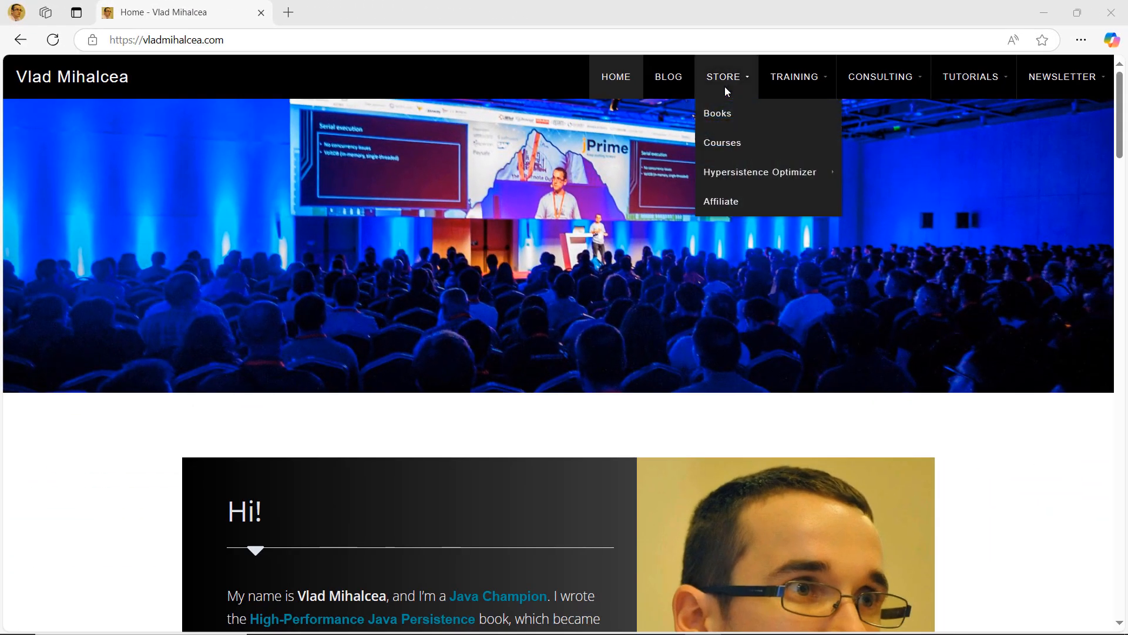
pyautogui.click(722, 142)
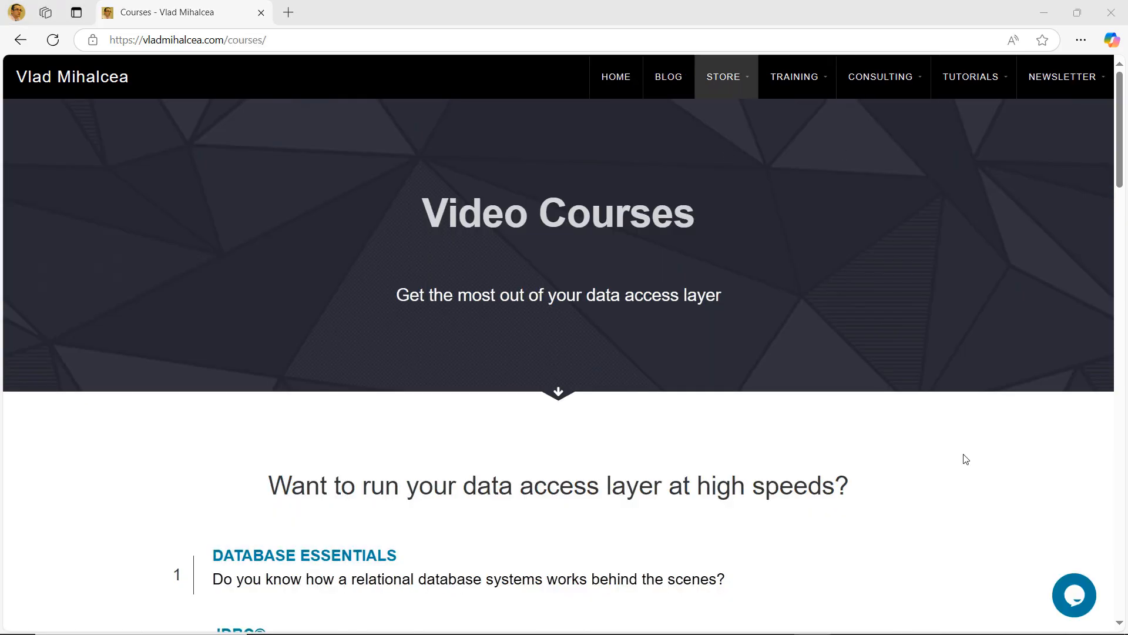
pyautogui.scroll(-3)
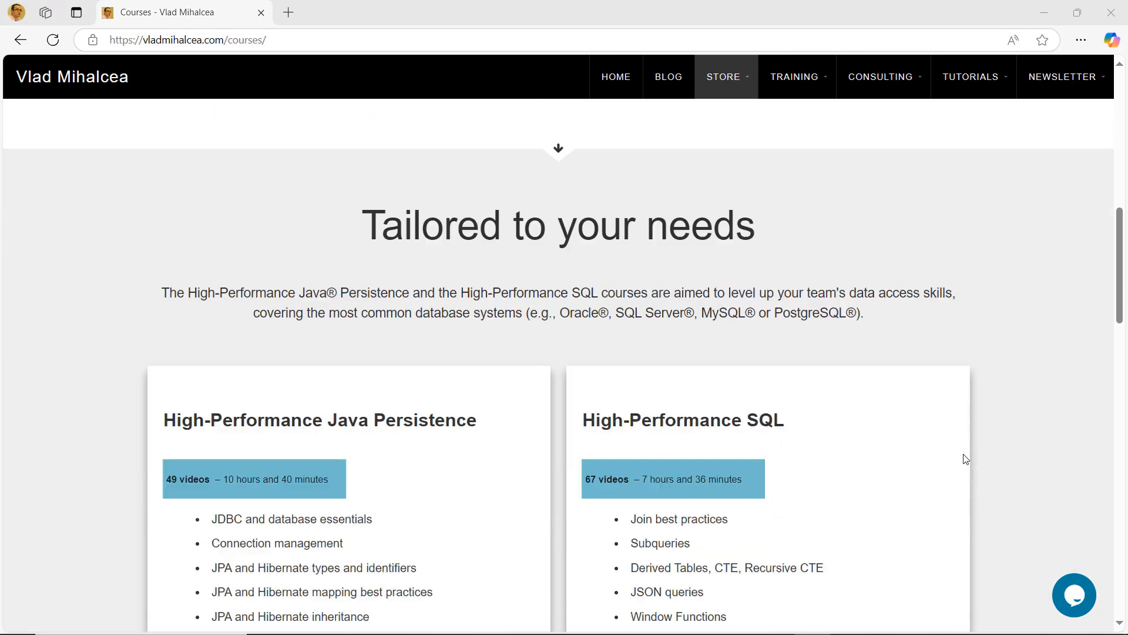
pyautogui.scroll(-3)
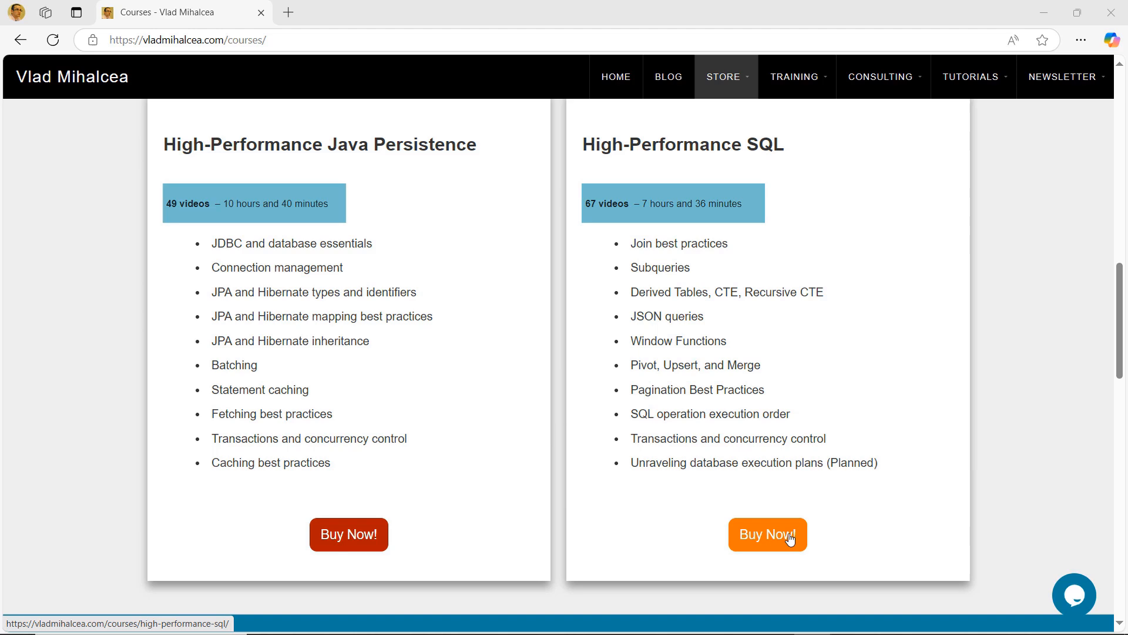
# - Open the High-Performance SQL course and scroll through modules, pricing and testimonials
pyautogui.click(767, 534)
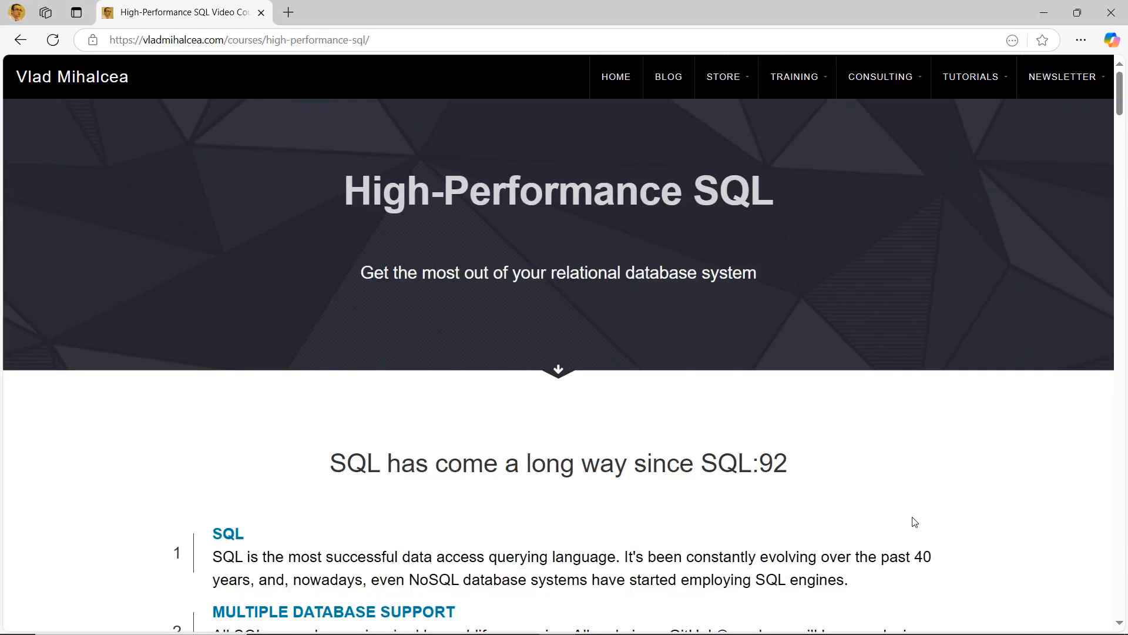
pyautogui.scroll(-3)
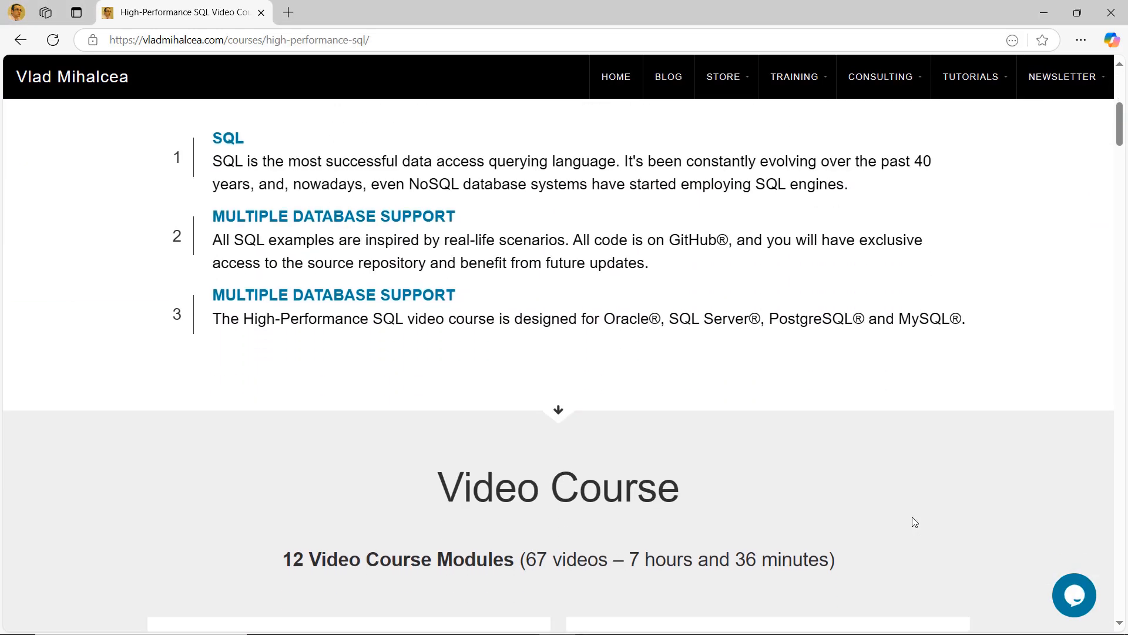
pyautogui.scroll(-3)
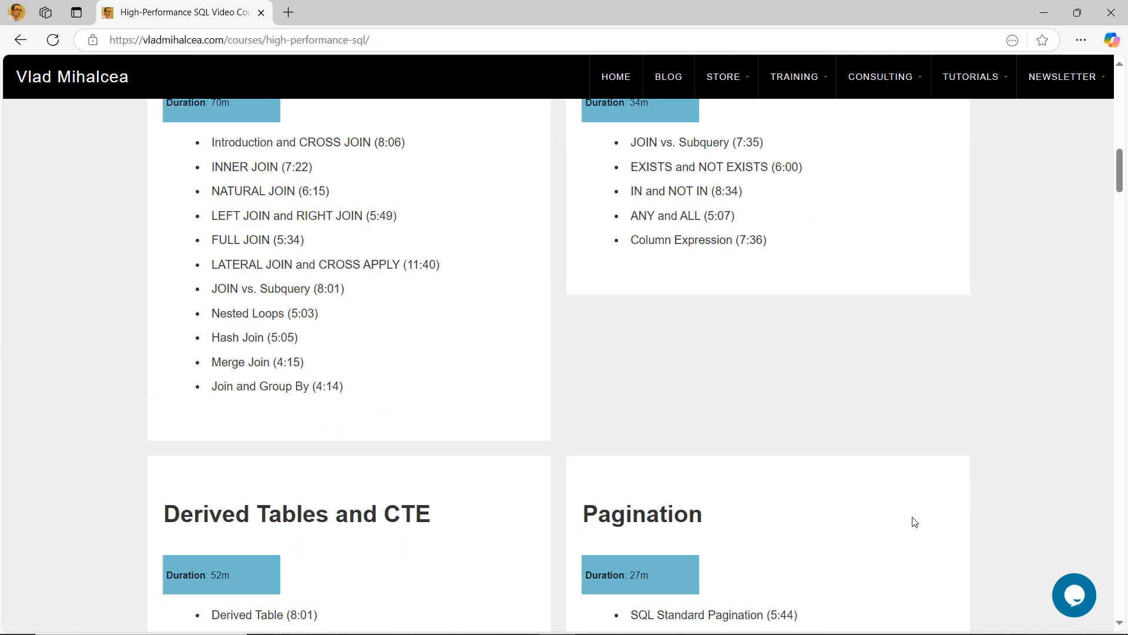
pyautogui.scroll(-3)
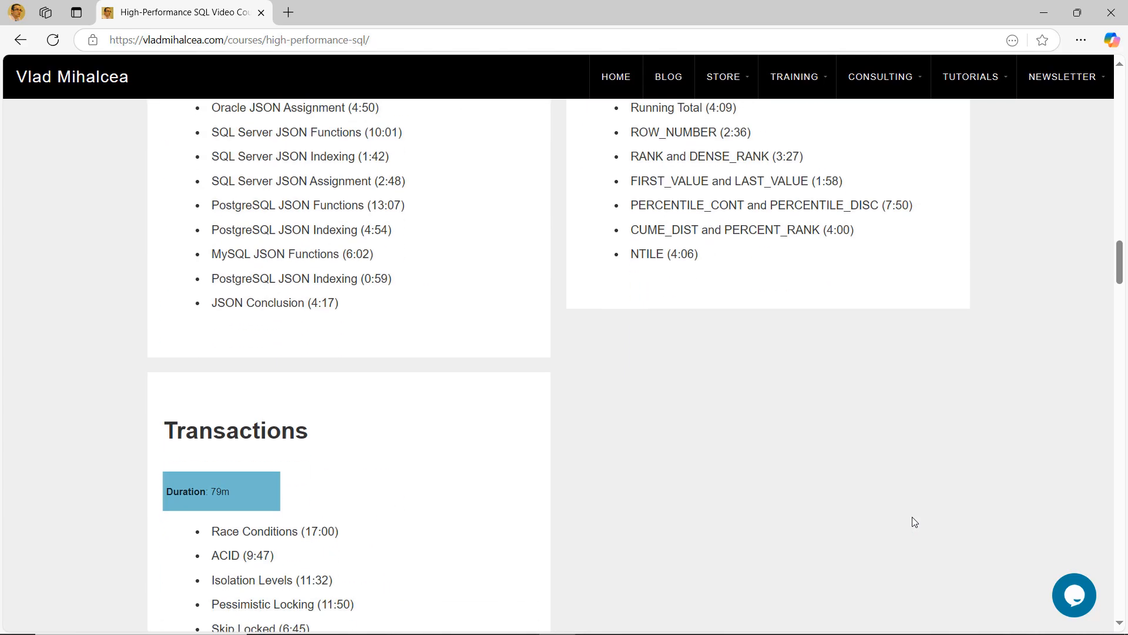
pyautogui.scroll(-3)
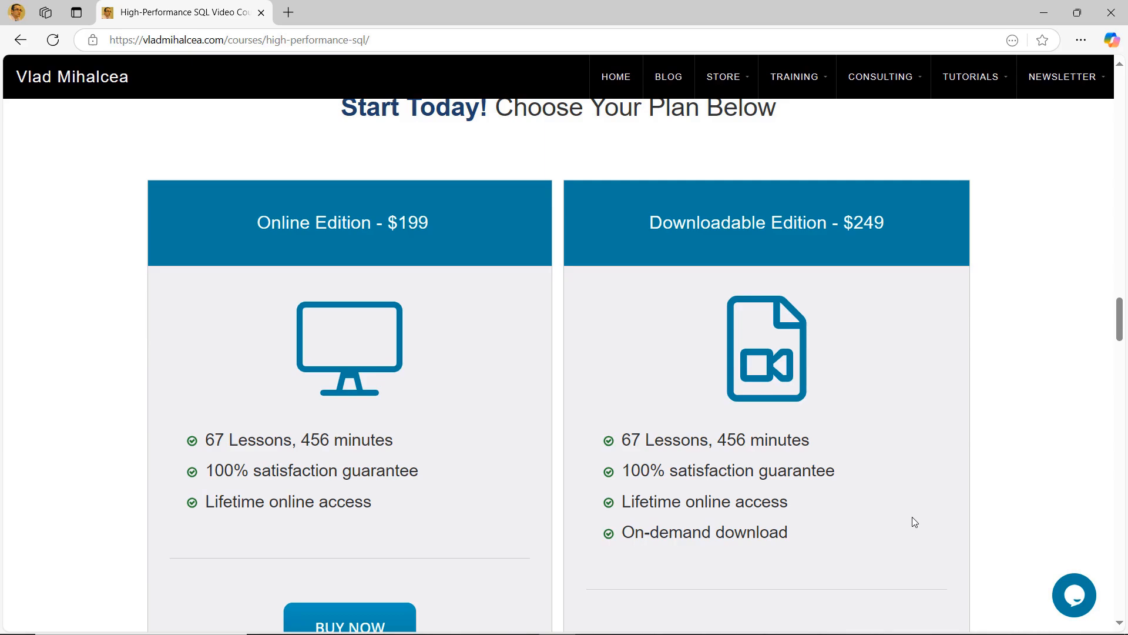
pyautogui.scroll(-3)
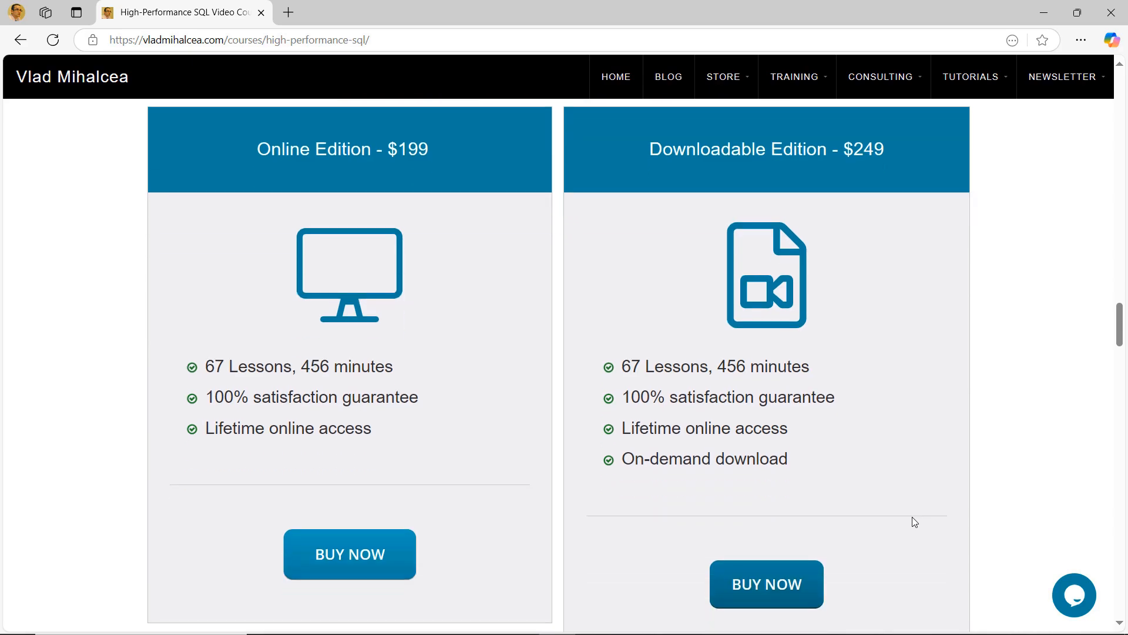
pyautogui.scroll(-3)
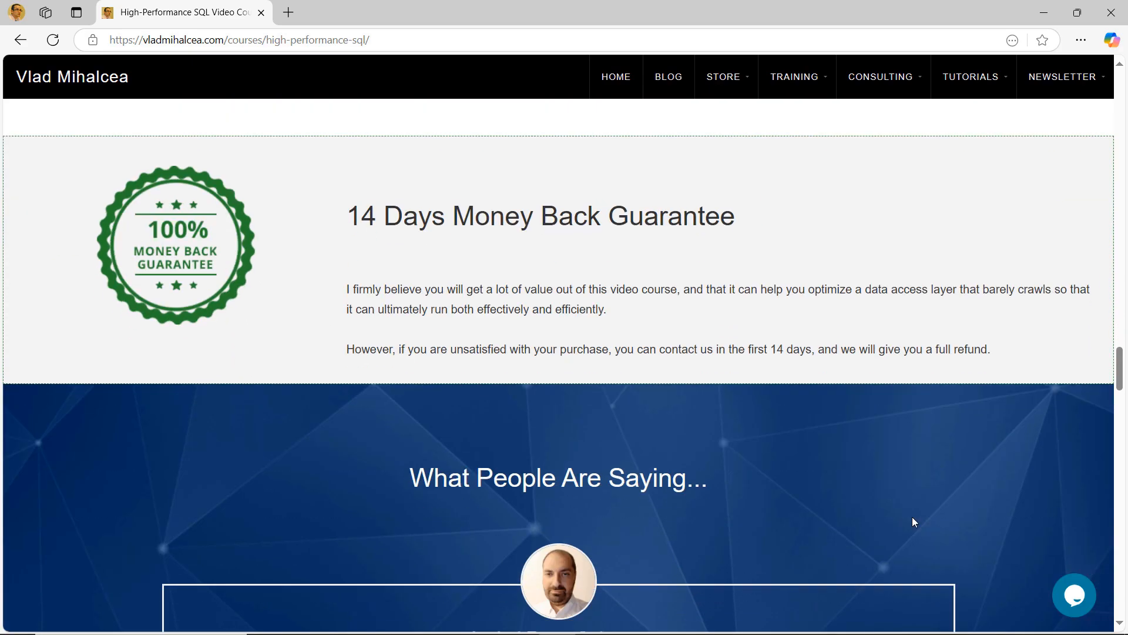
pyautogui.scroll(-3)
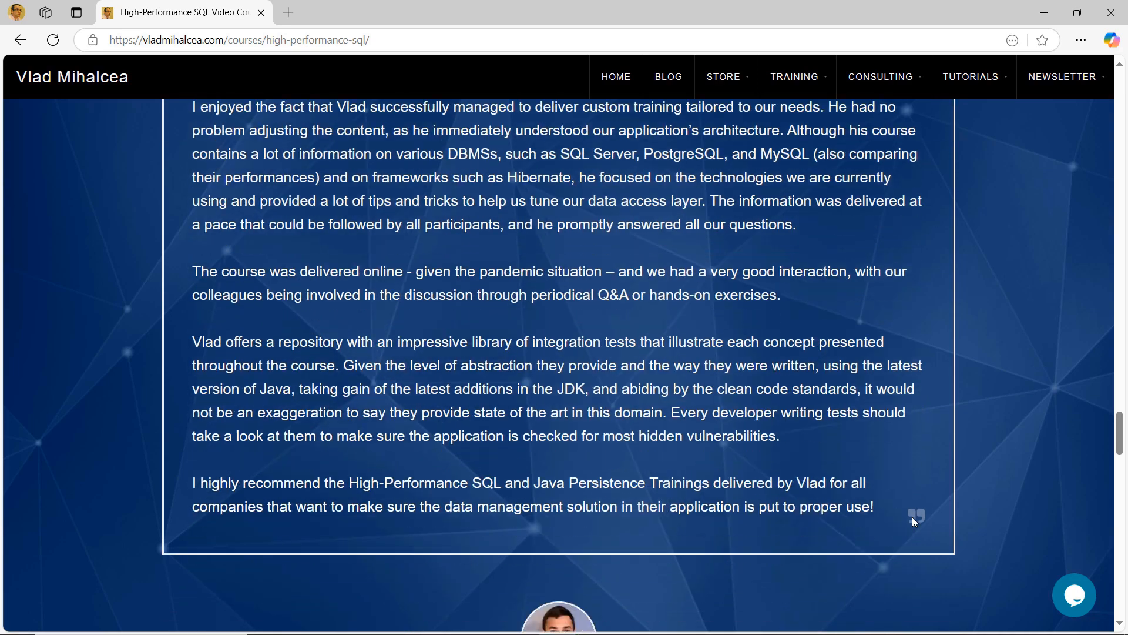
pyautogui.scroll(-3)
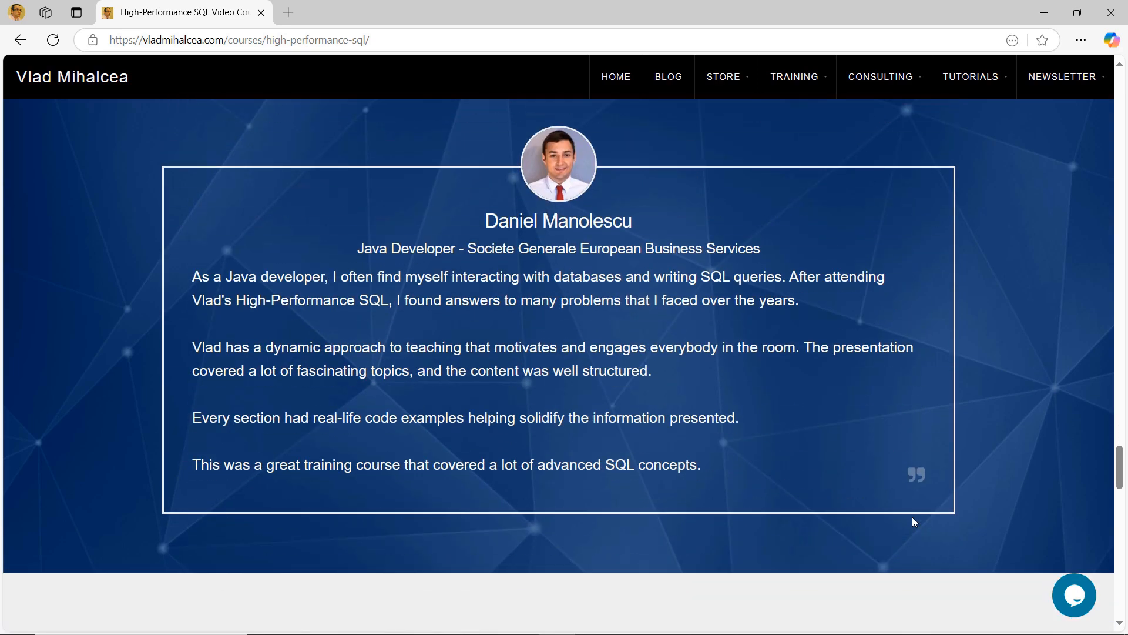